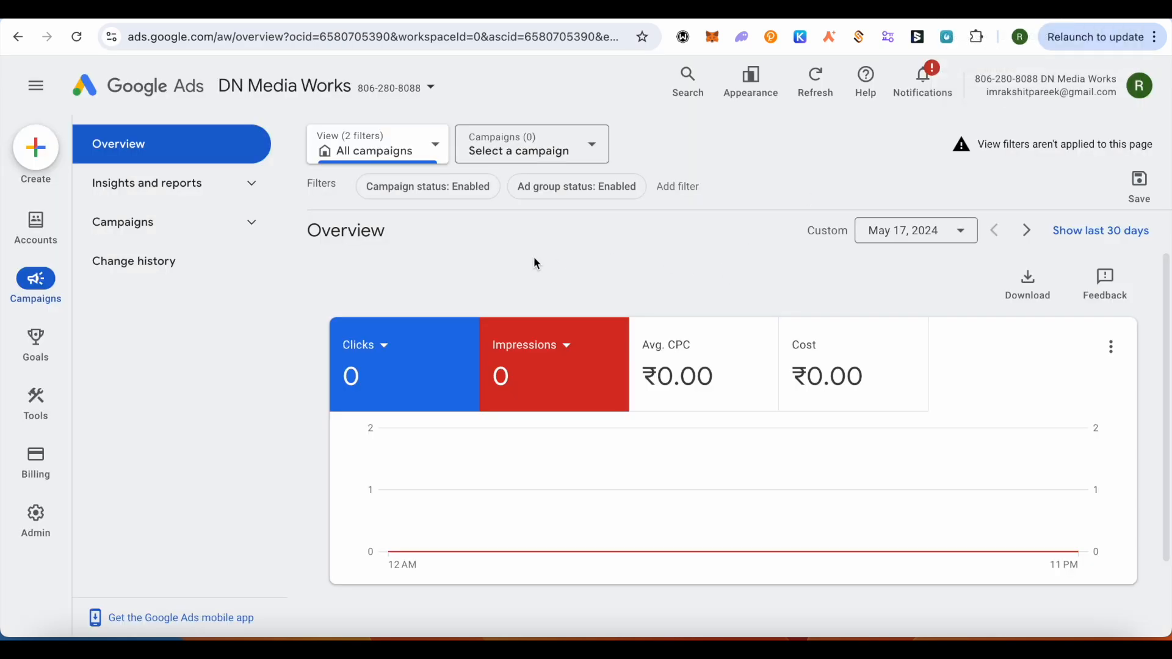
# Step: Go to Goals and show the conversions summary page
pyautogui.click(36, 344)
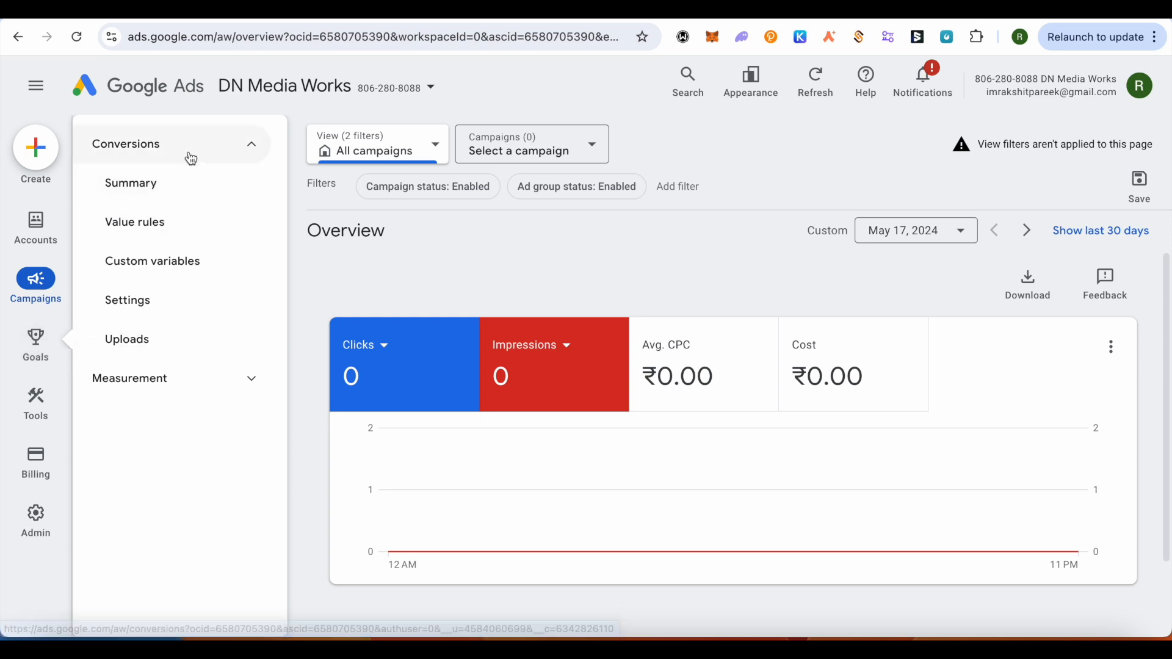
pyautogui.click(130, 182)
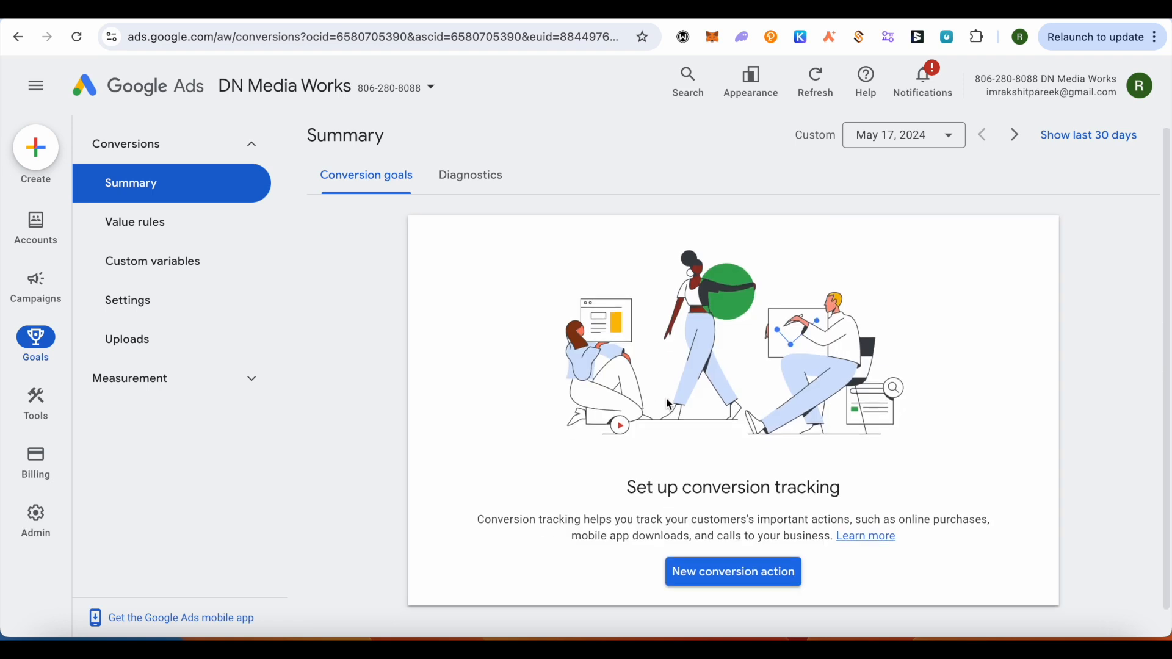
pyautogui.moveTo(757, 584)
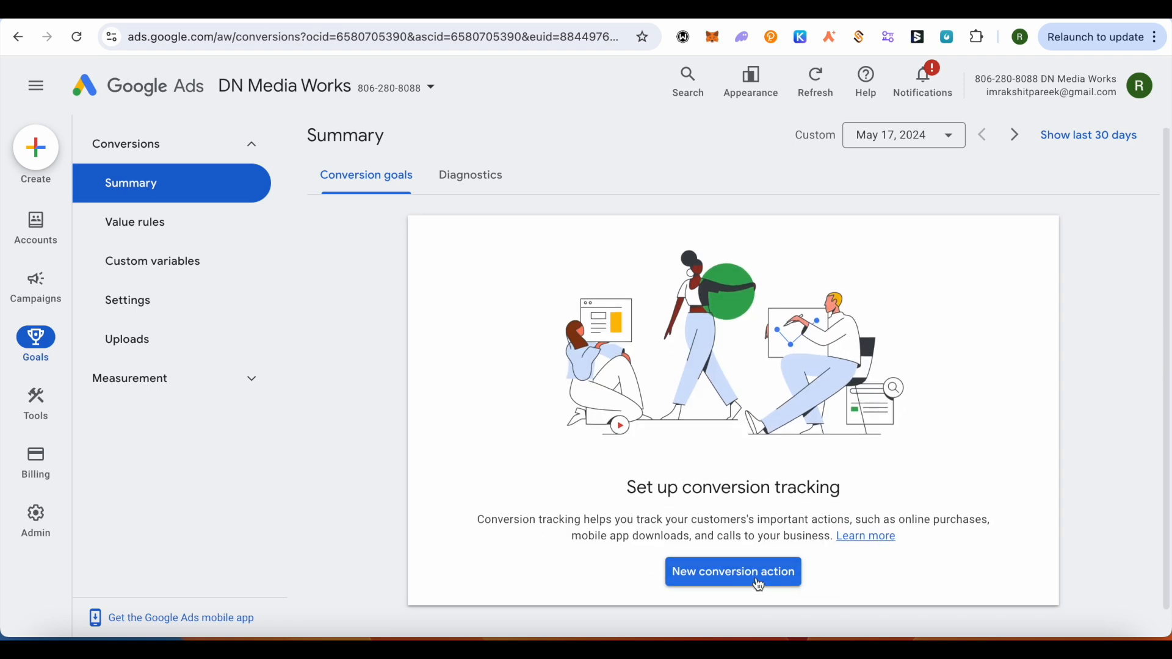
# Step: Start a new website conversion action, scan the domain google.com and scroll to the manual option
pyautogui.click(732, 572)
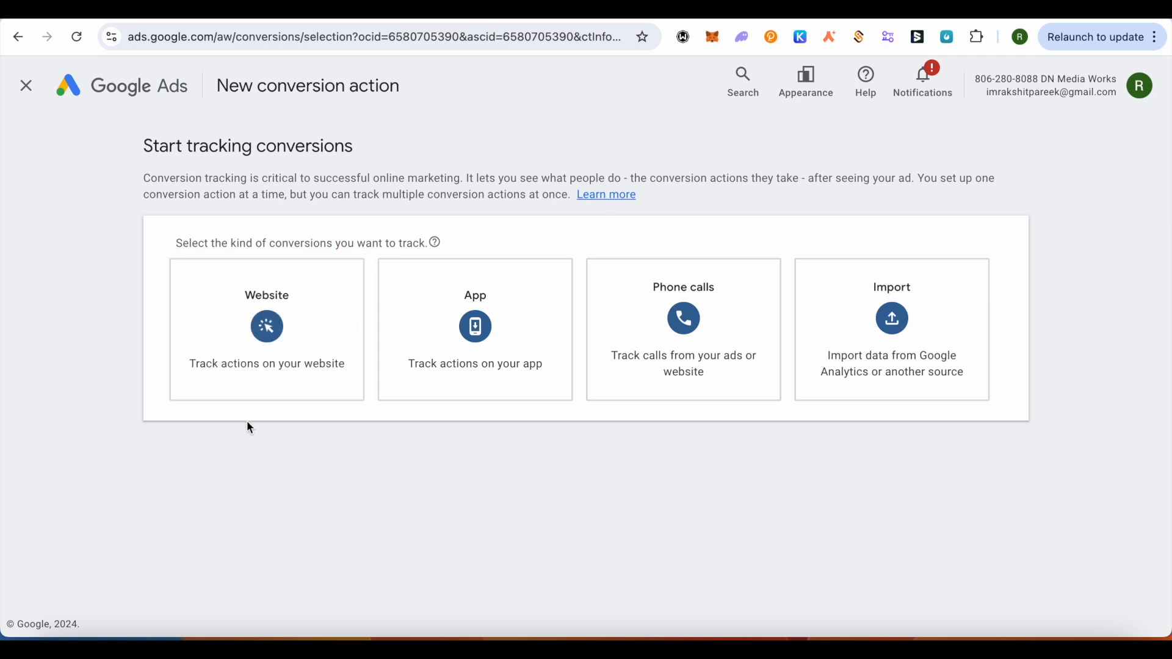
pyautogui.click(265, 325)
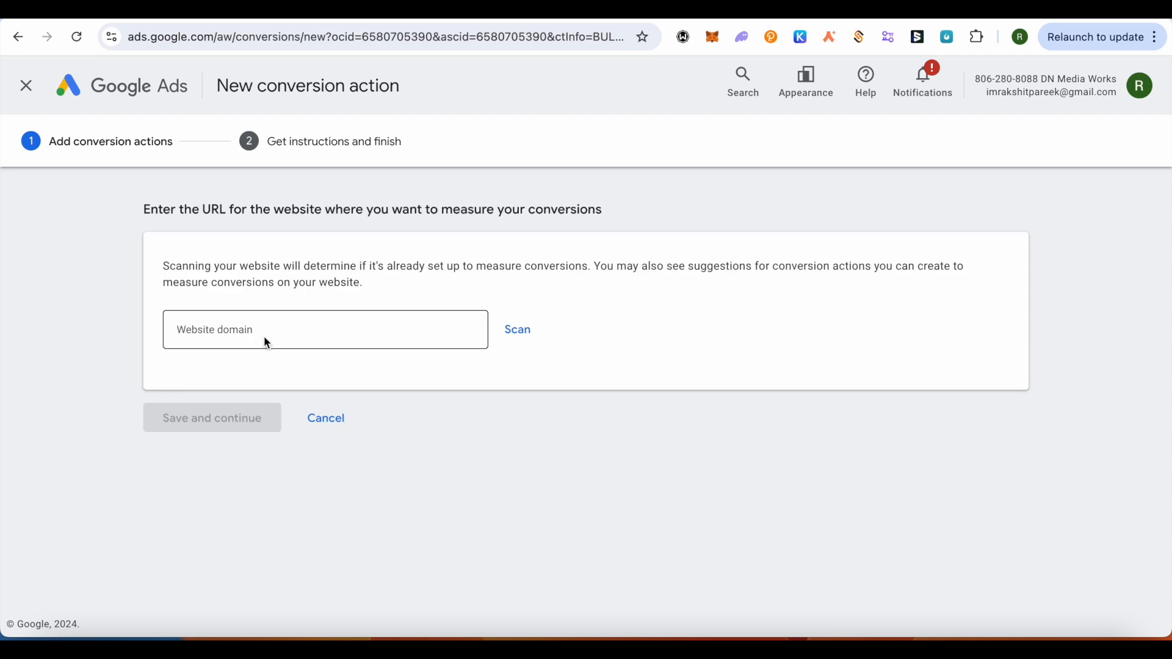
pyautogui.click(325, 328)
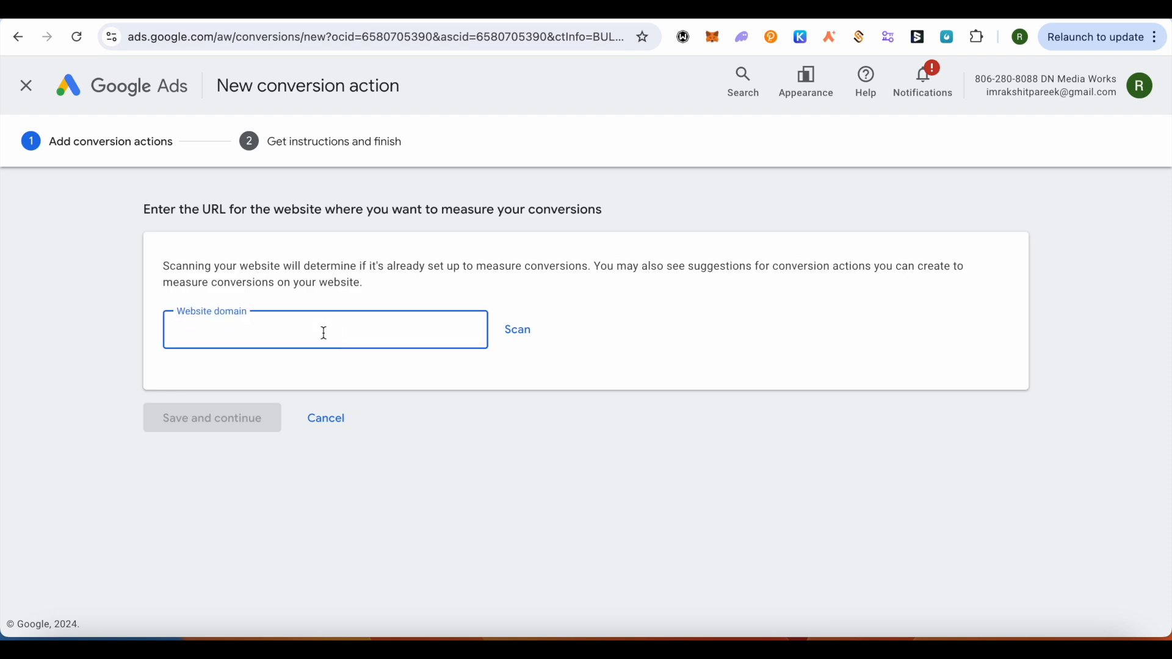
pyautogui.write('g')
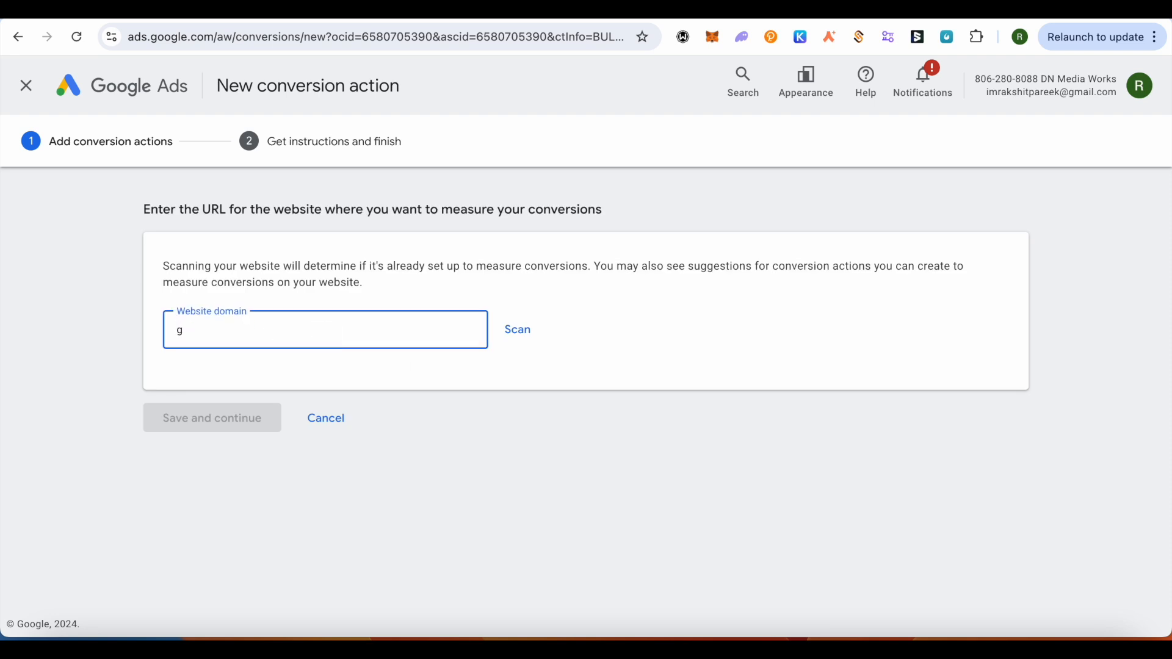
pyautogui.write('oogle.com')
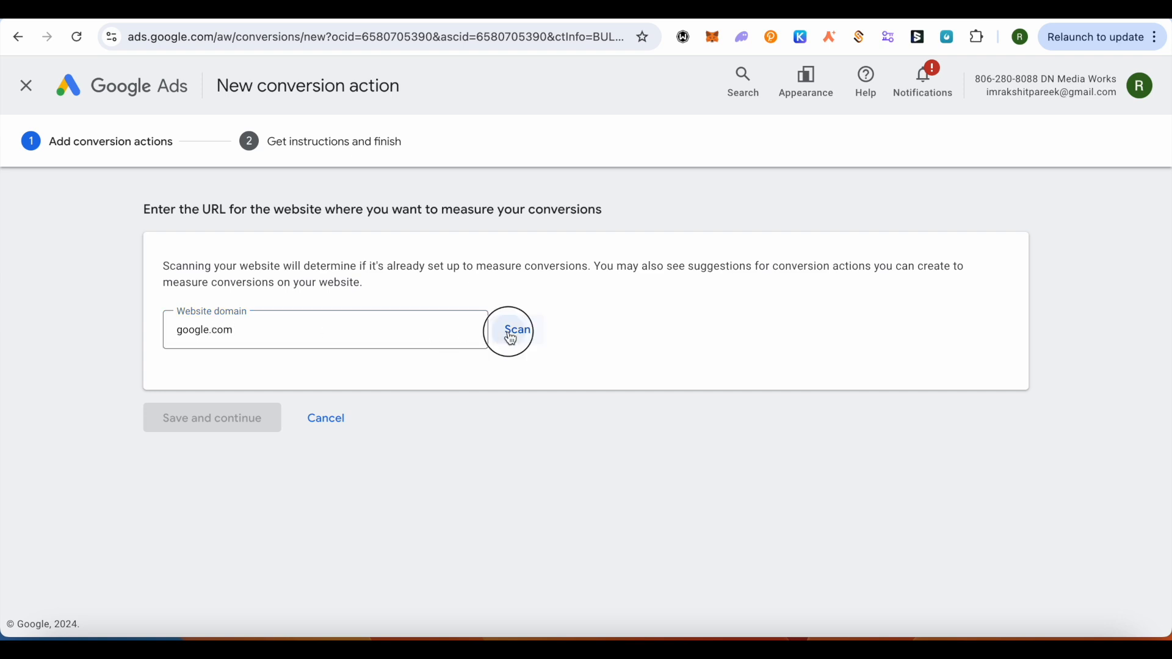
pyautogui.click(509, 329)
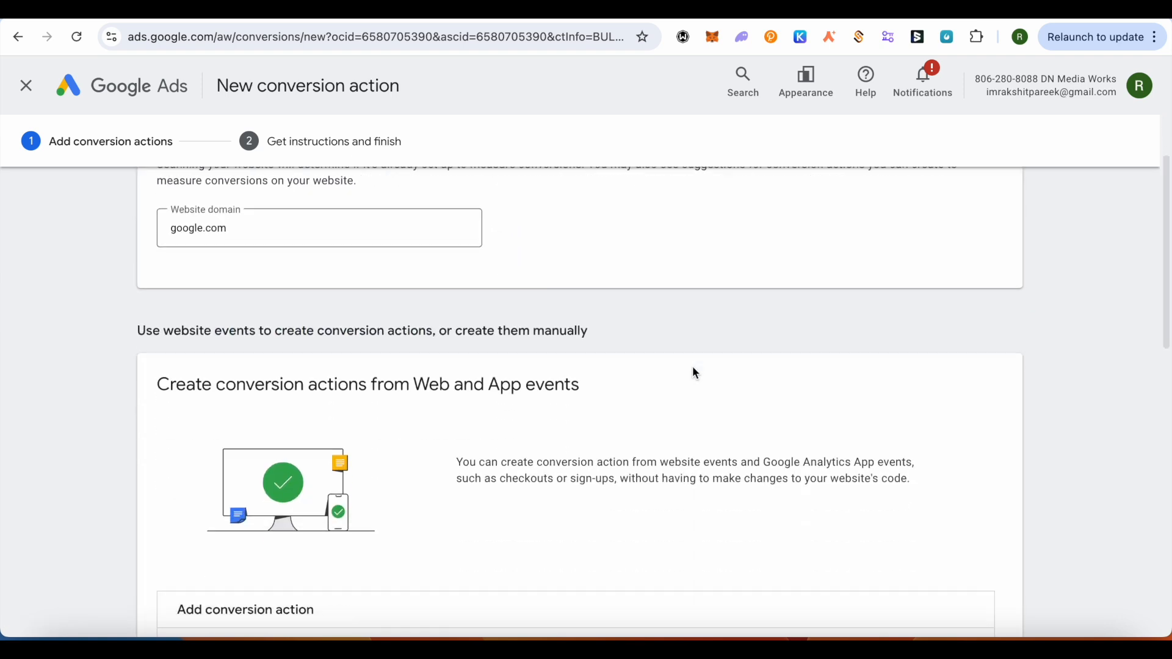
pyautogui.scroll(-3)
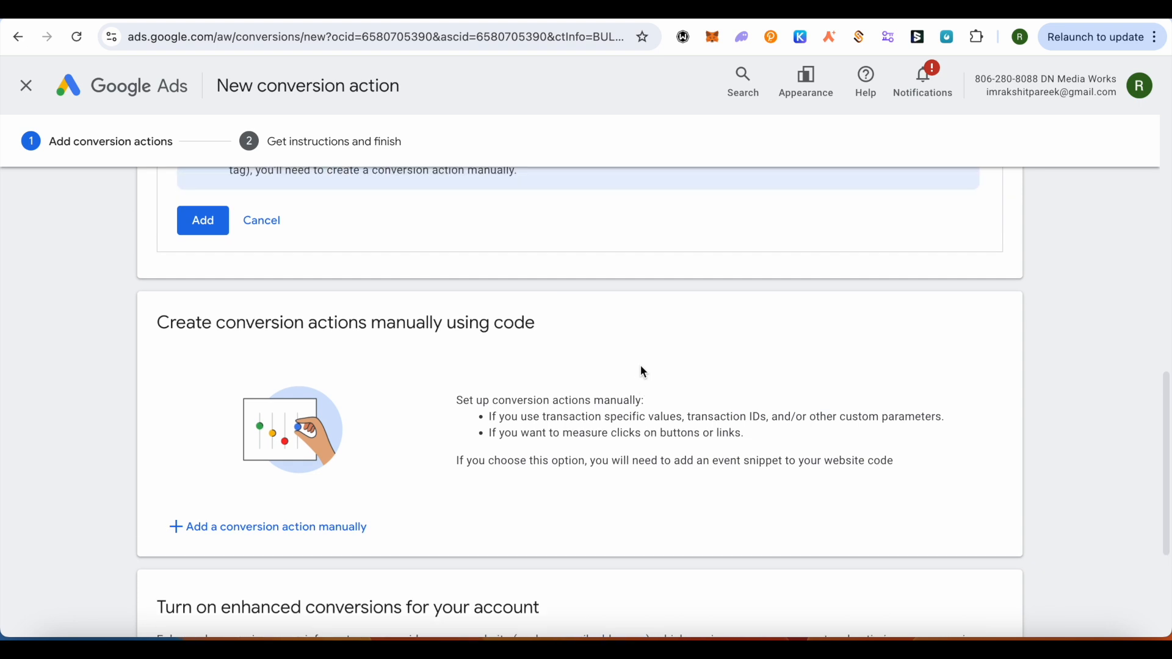
pyautogui.scroll(-3)
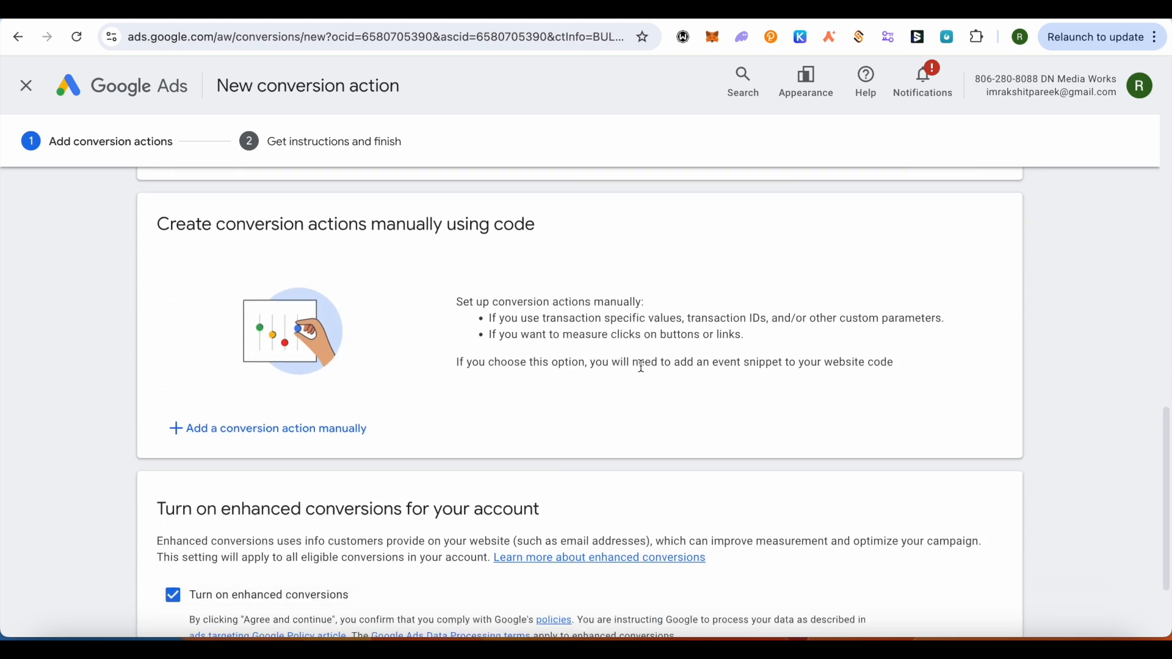
pyautogui.scroll(-3)
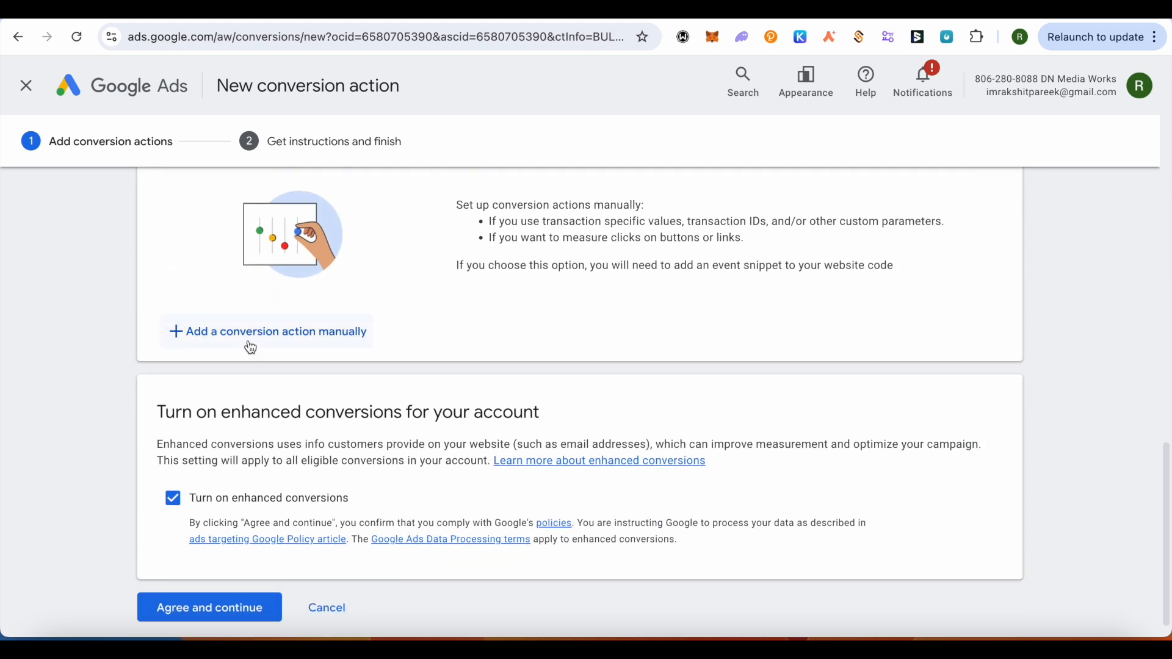
# Step: Add a manual conversion action with goal category Purchase named 'Purchase'
pyautogui.click(266, 331)
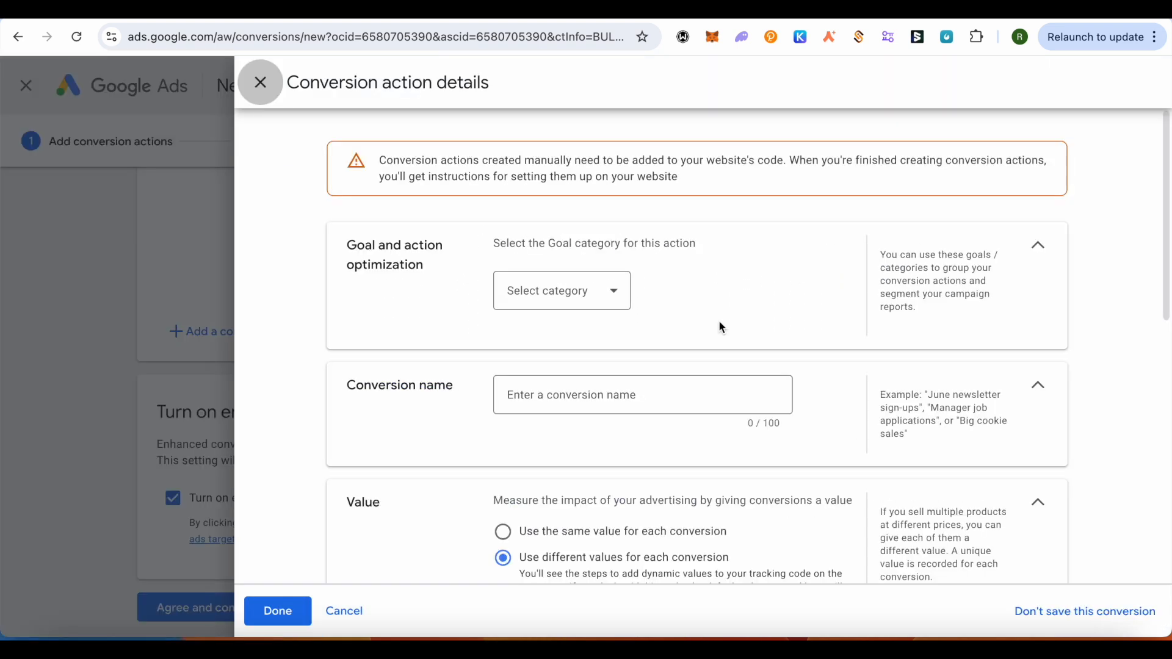
pyautogui.scroll(-3)
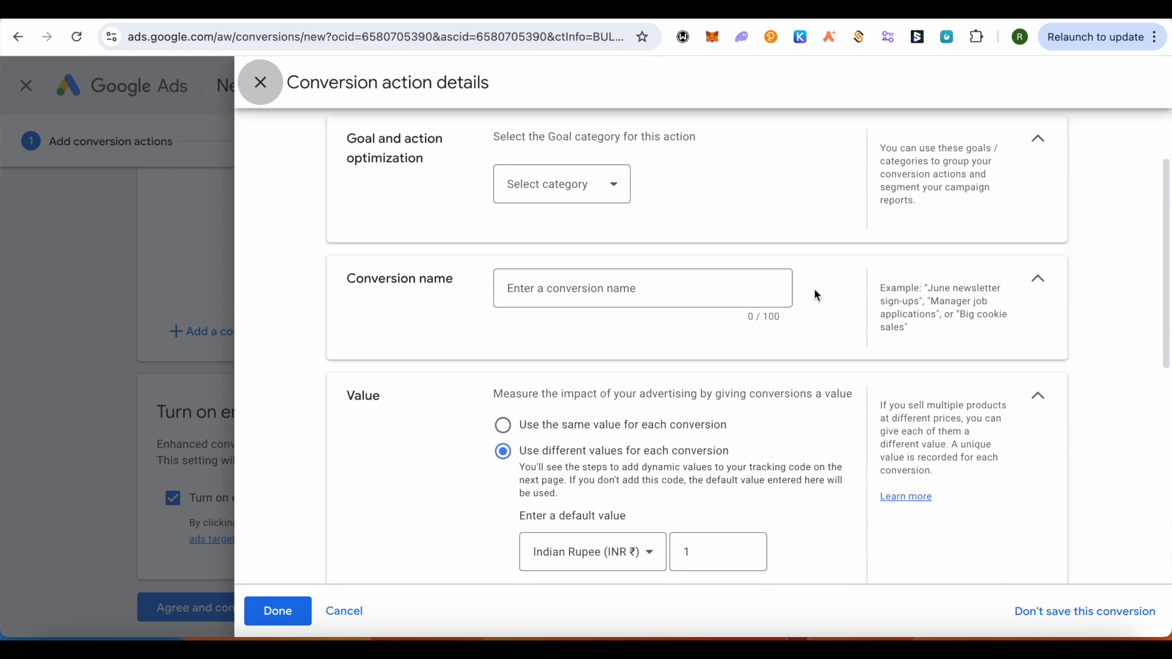
pyautogui.scroll(-3)
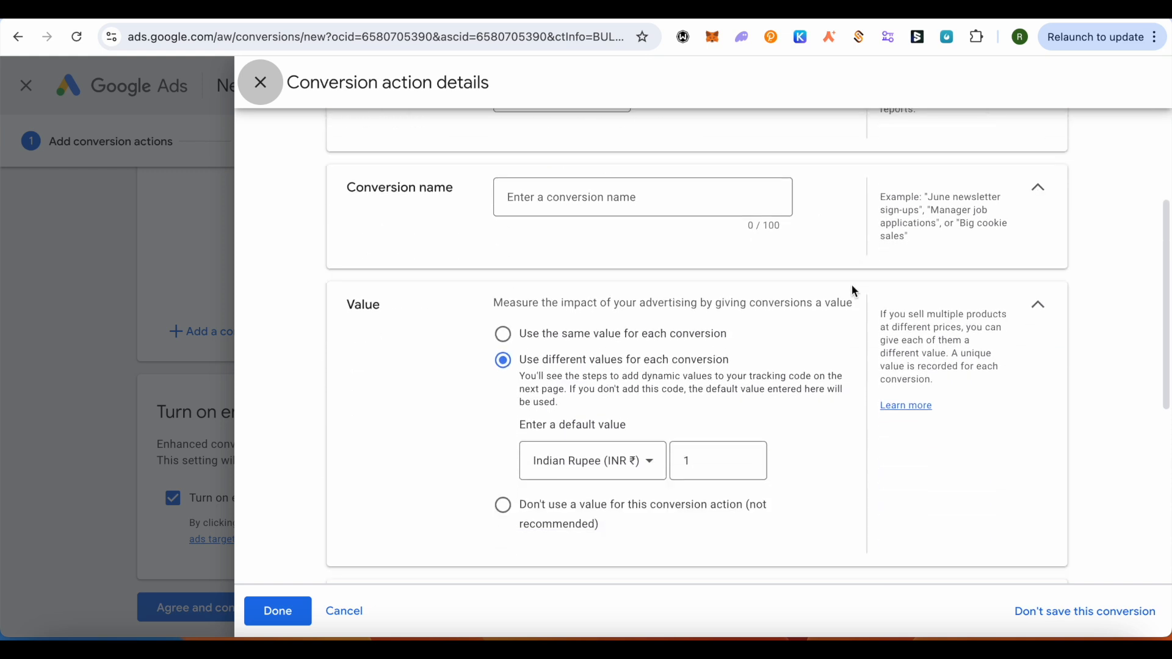
pyautogui.scroll(3)
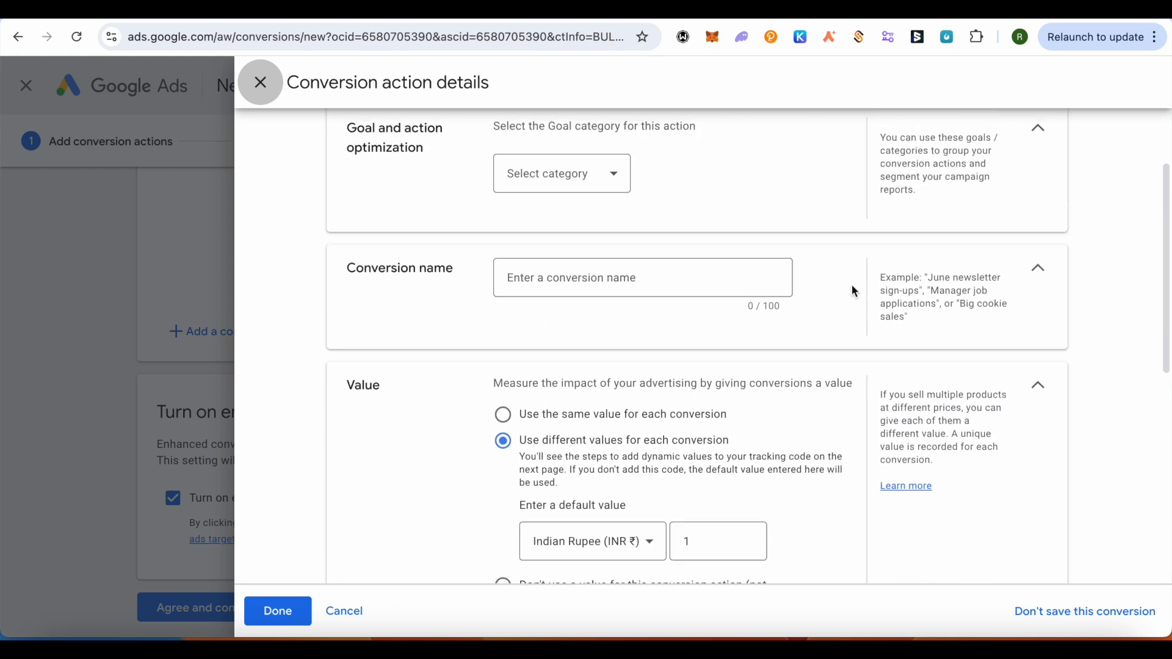
pyautogui.click(560, 172)
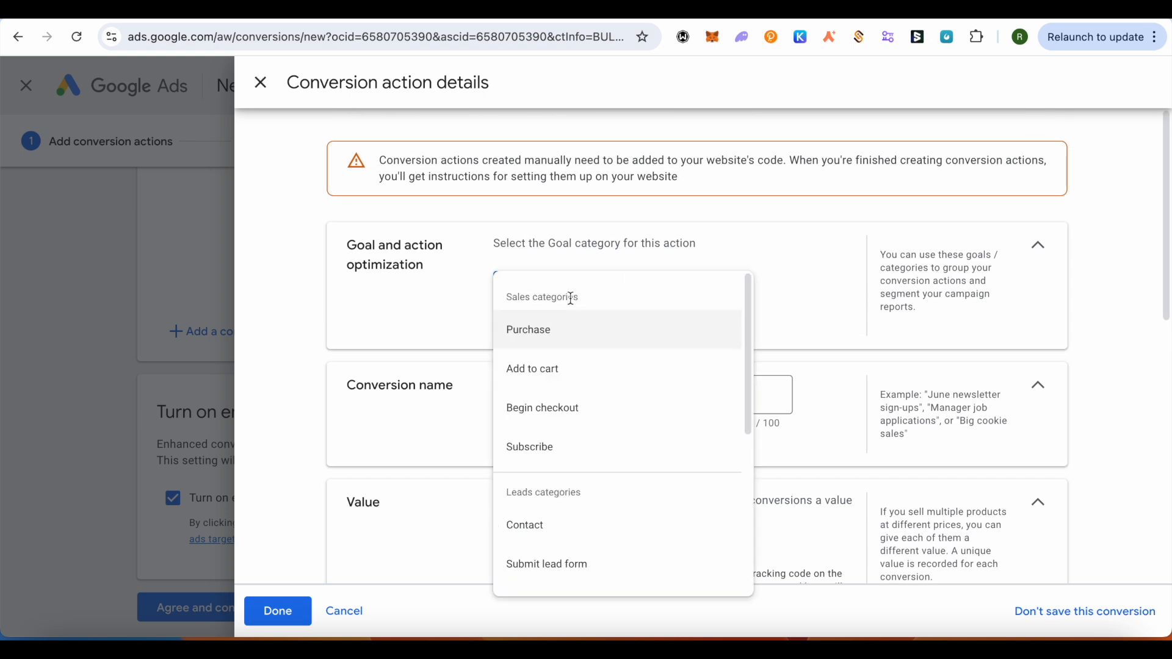
pyautogui.click(528, 330)
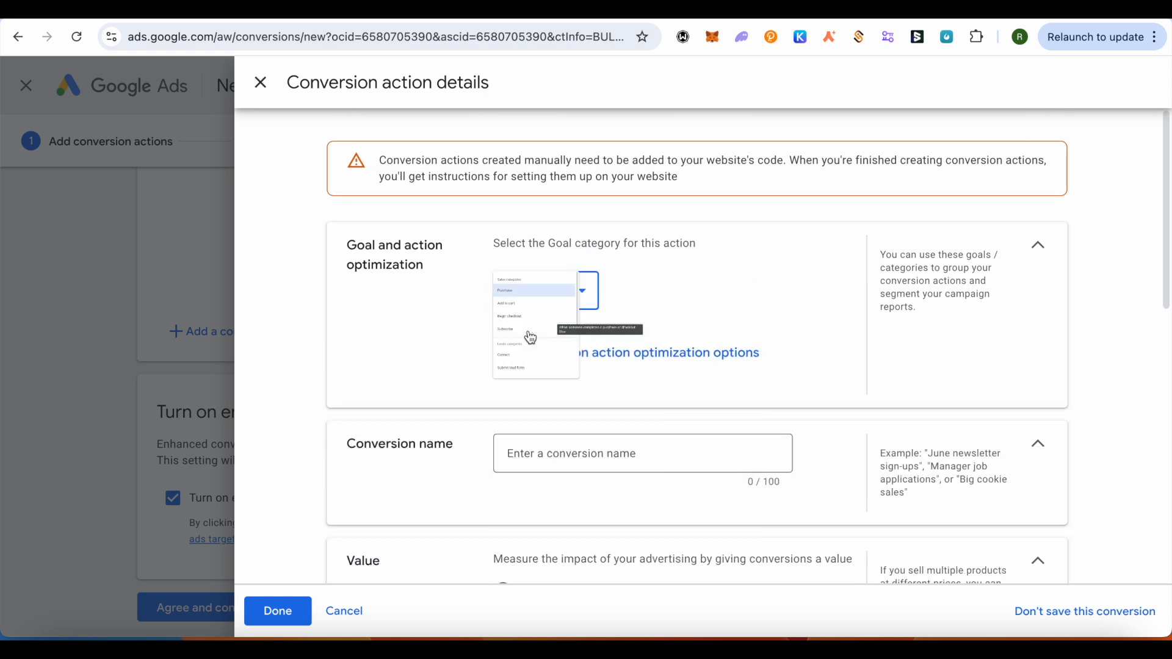
pyautogui.scroll(-3)
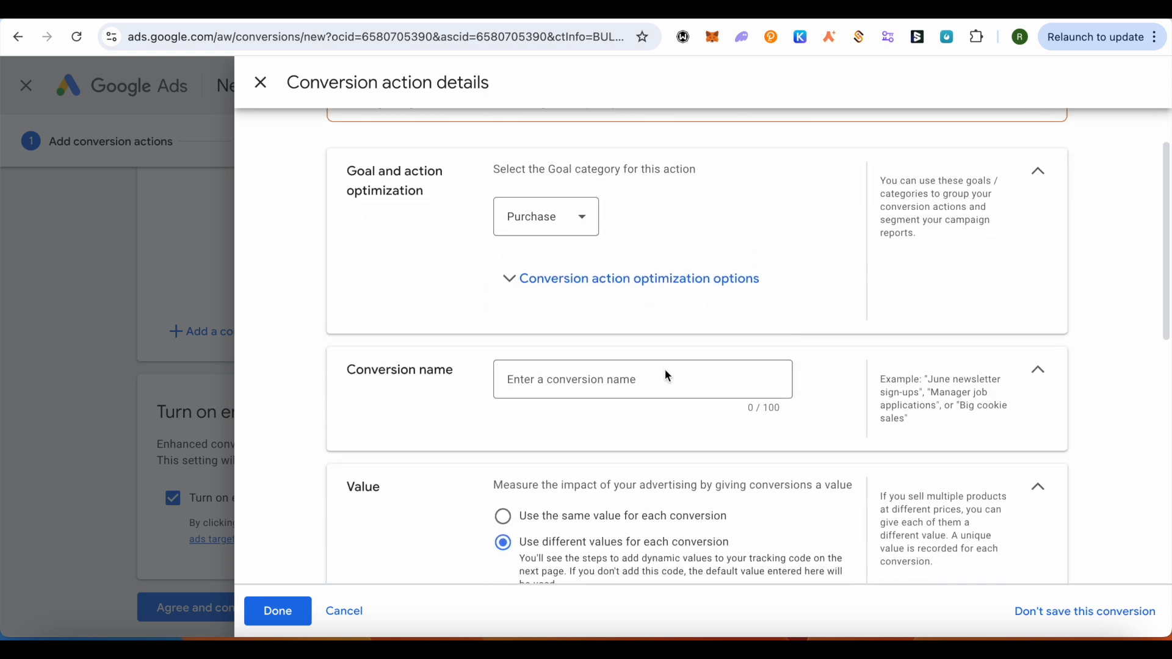
pyautogui.write('Pu')
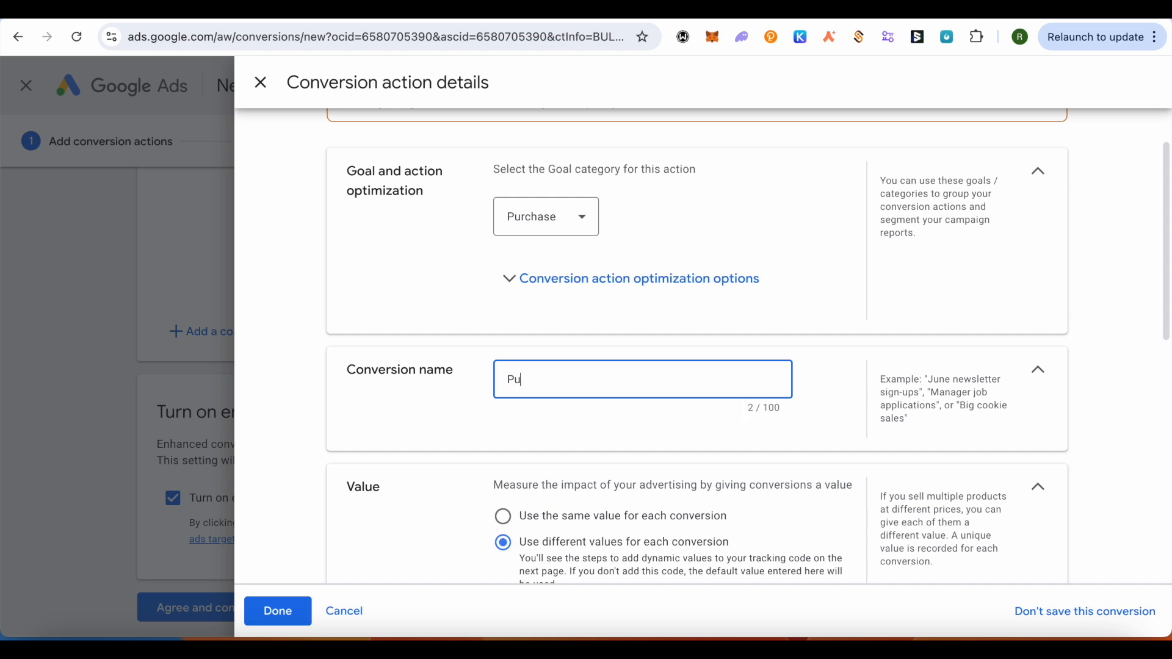
pyautogui.write('rchase')
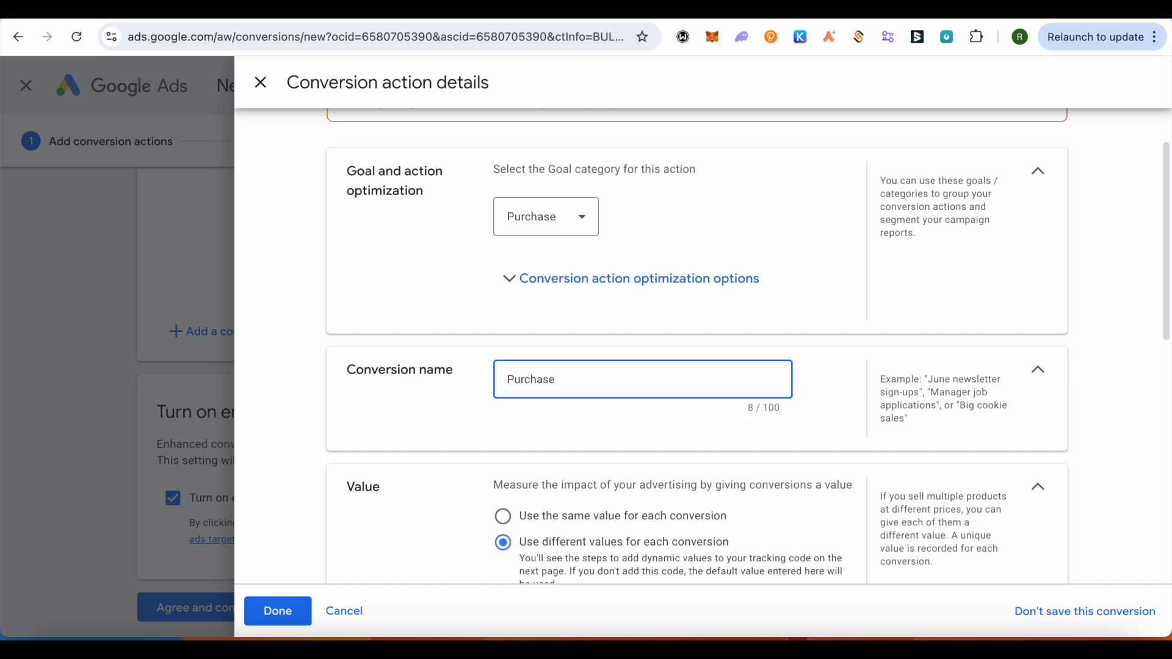
pyautogui.scroll(-3)
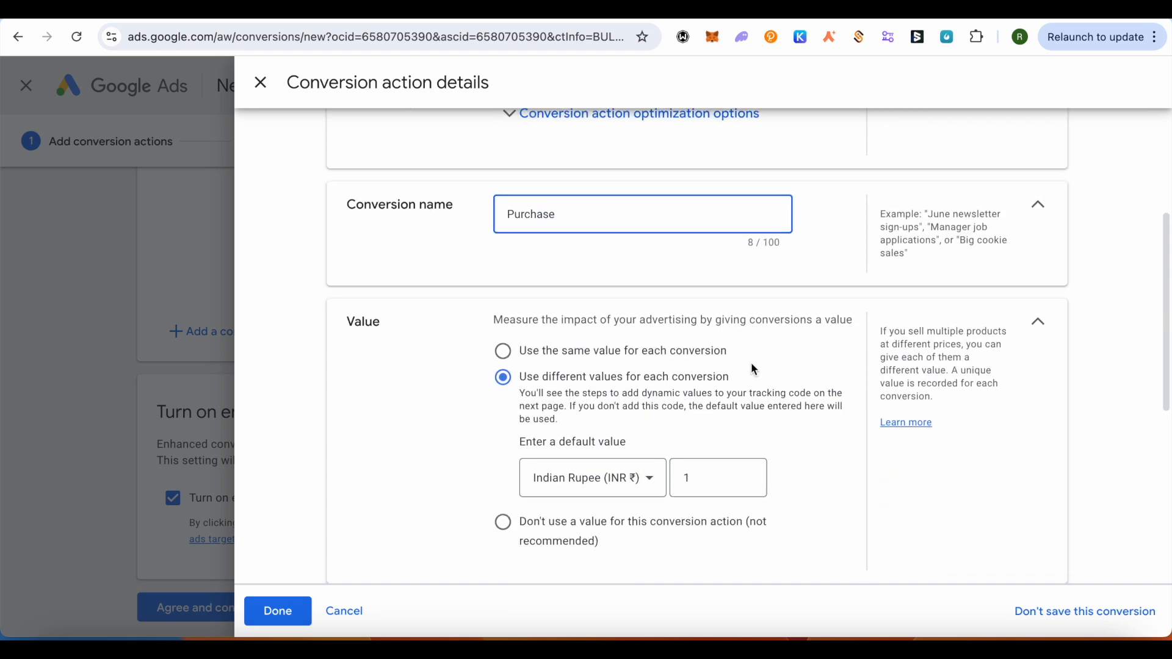
pyautogui.scroll(-3)
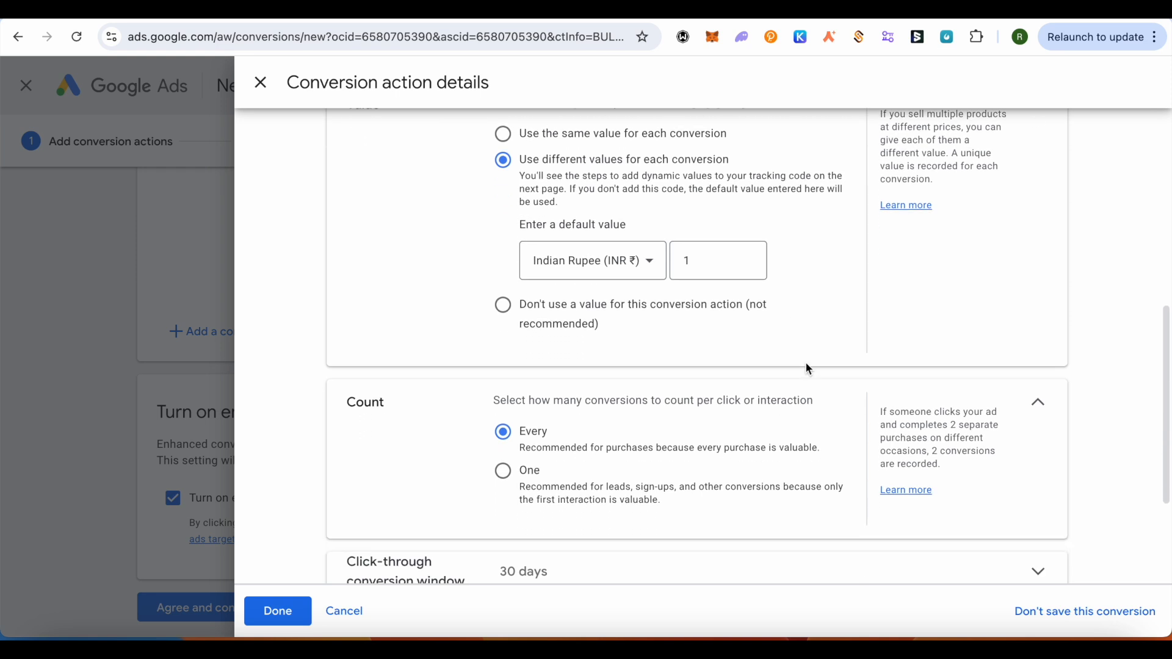
pyautogui.scroll(-3)
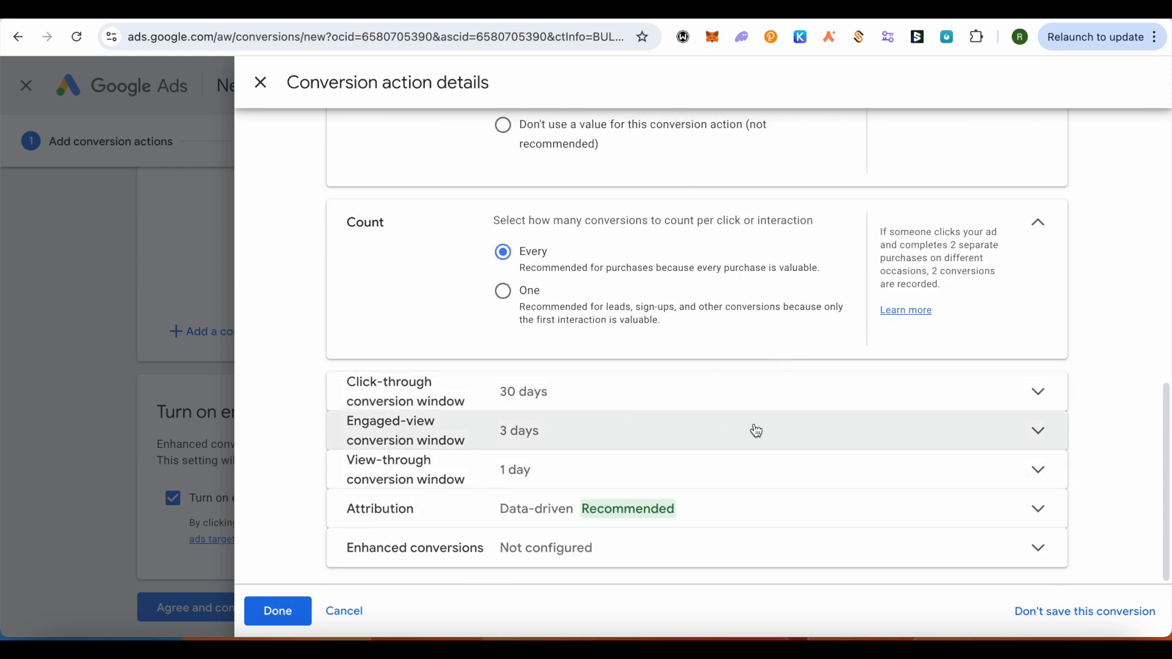
pyautogui.moveTo(844, 431)
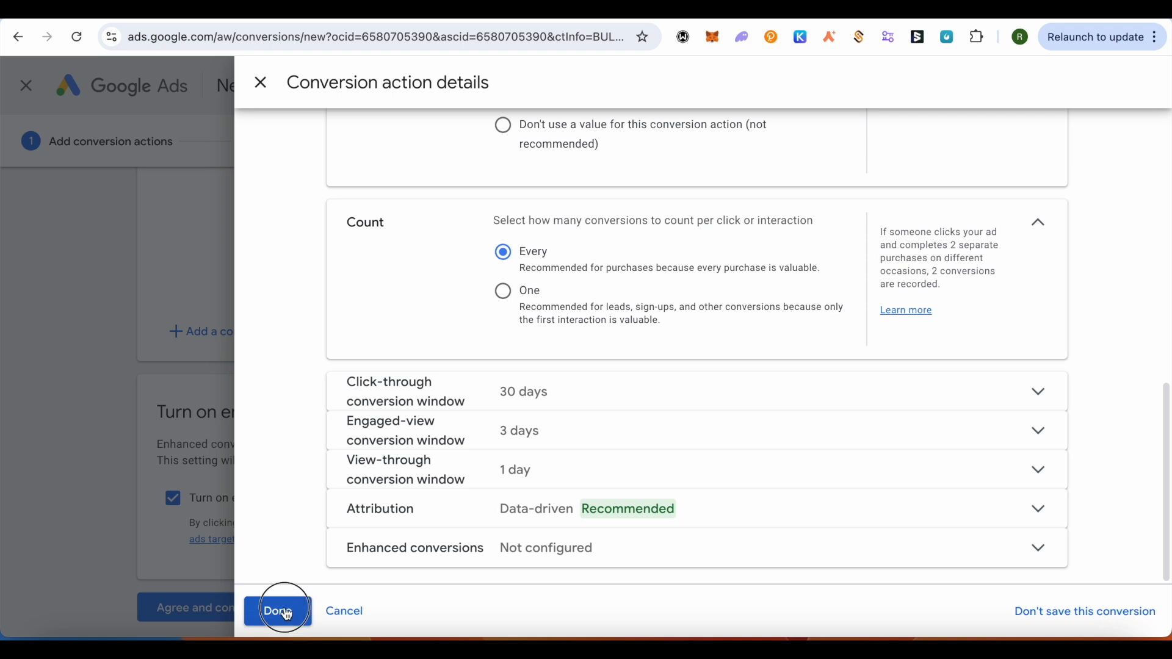
# Step: Turn on enhanced conversions, agree to the terms and copy the Google tag code
pyautogui.click(283, 608)
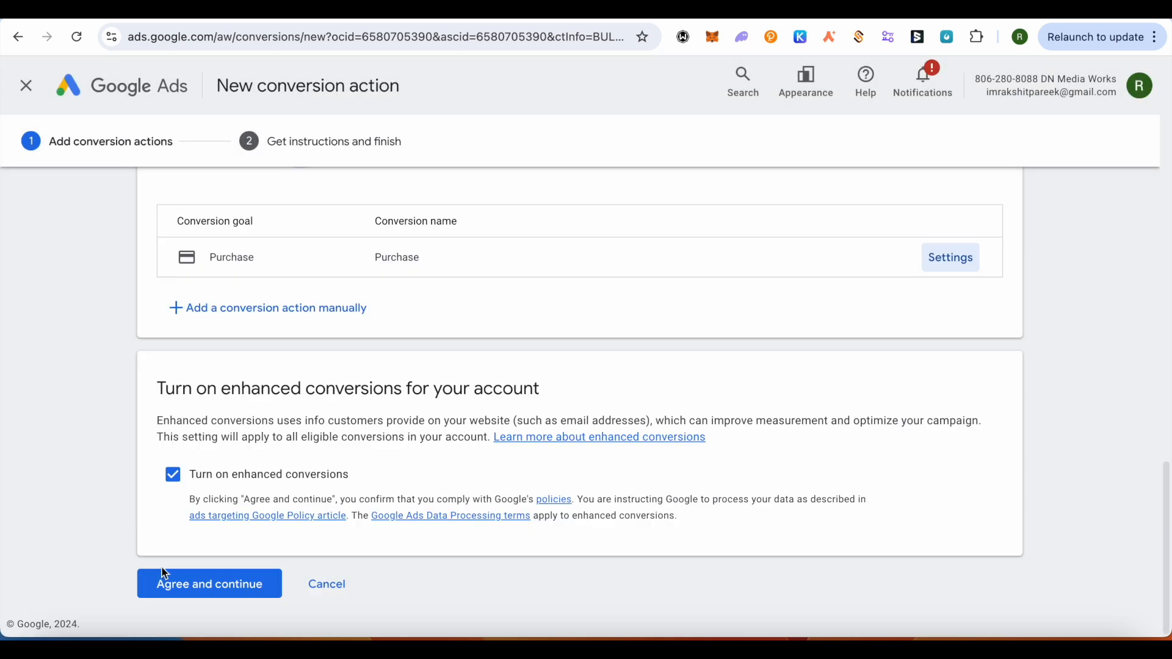
pyautogui.moveTo(209, 583)
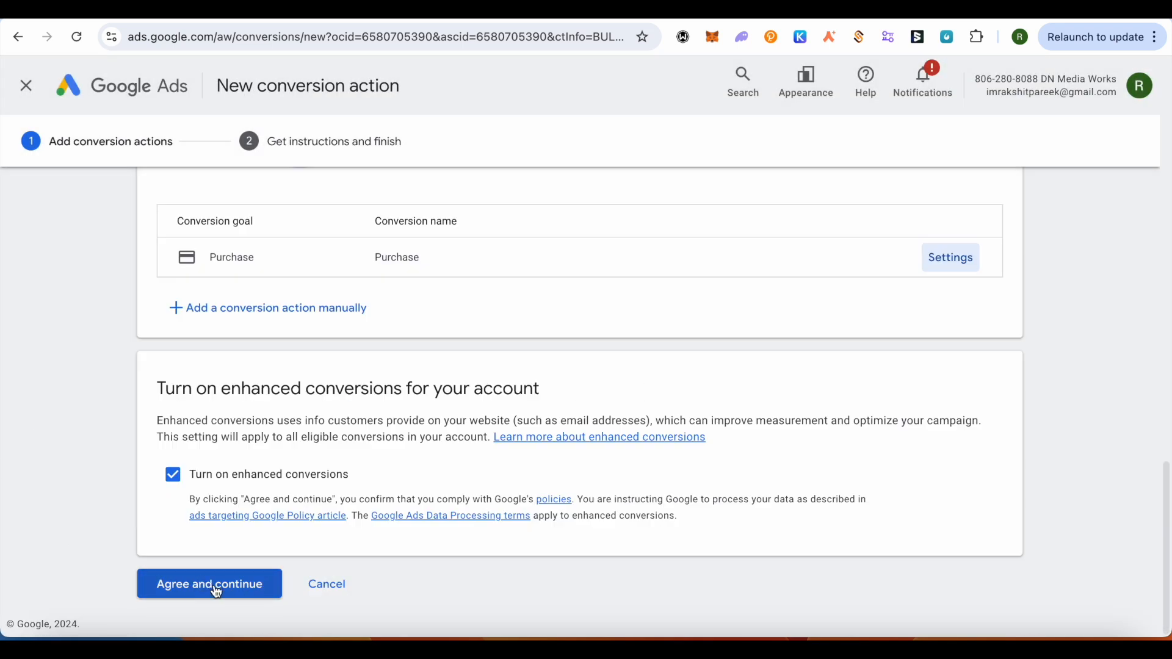
pyautogui.click(209, 583)
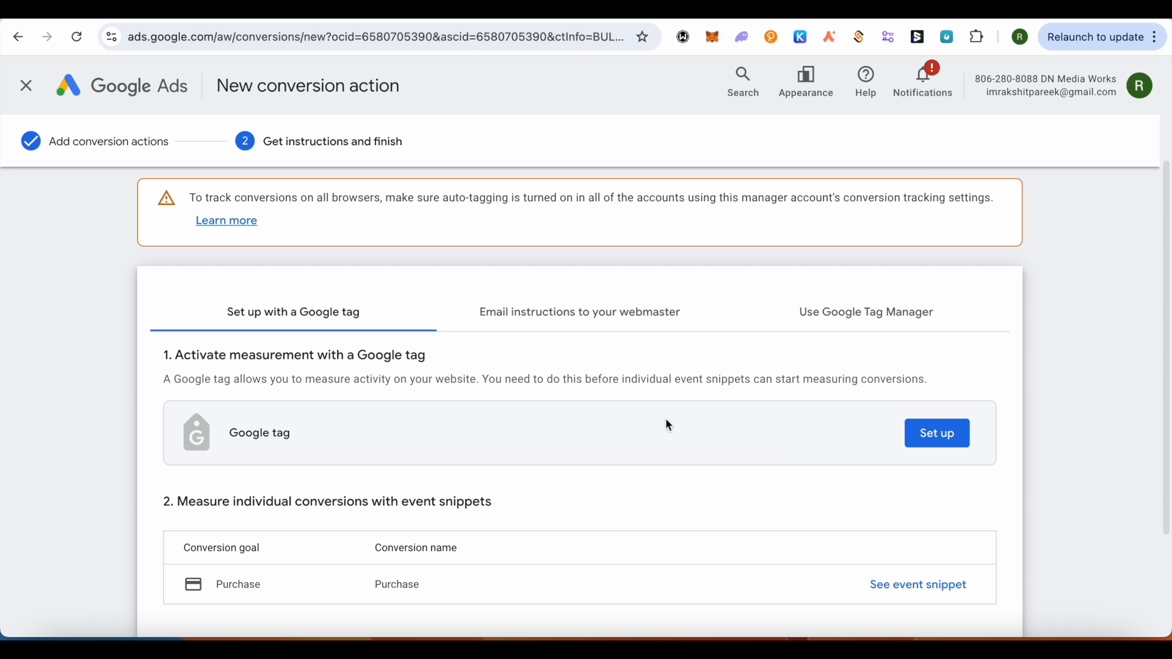
pyautogui.moveTo(486, 437)
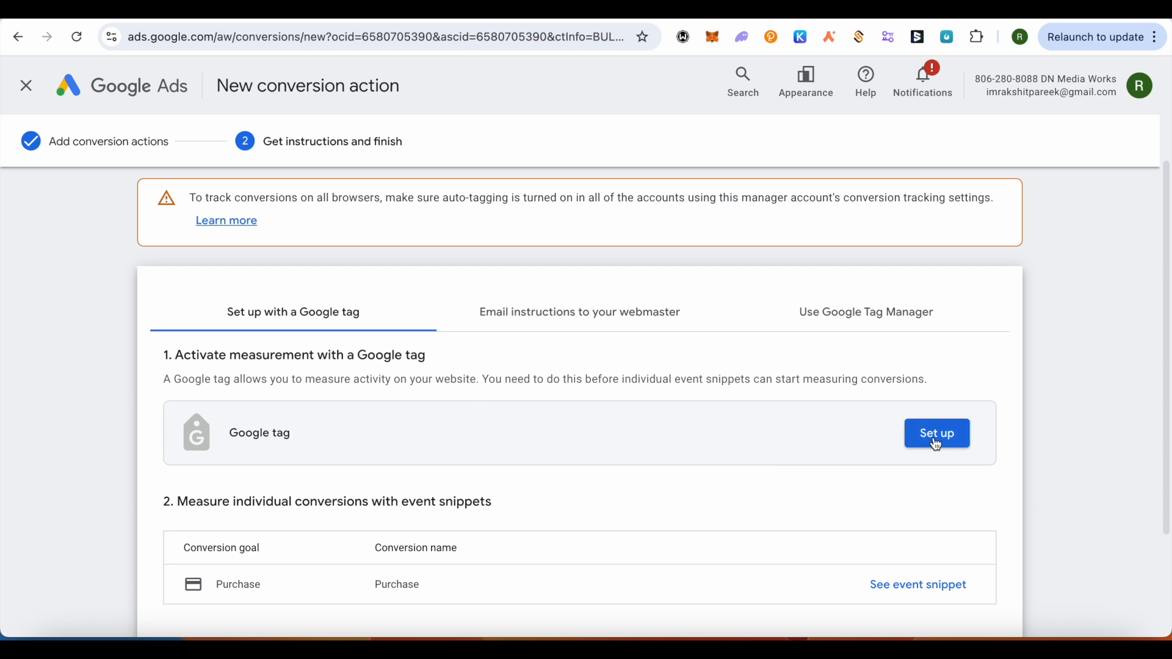
pyautogui.click(937, 433)
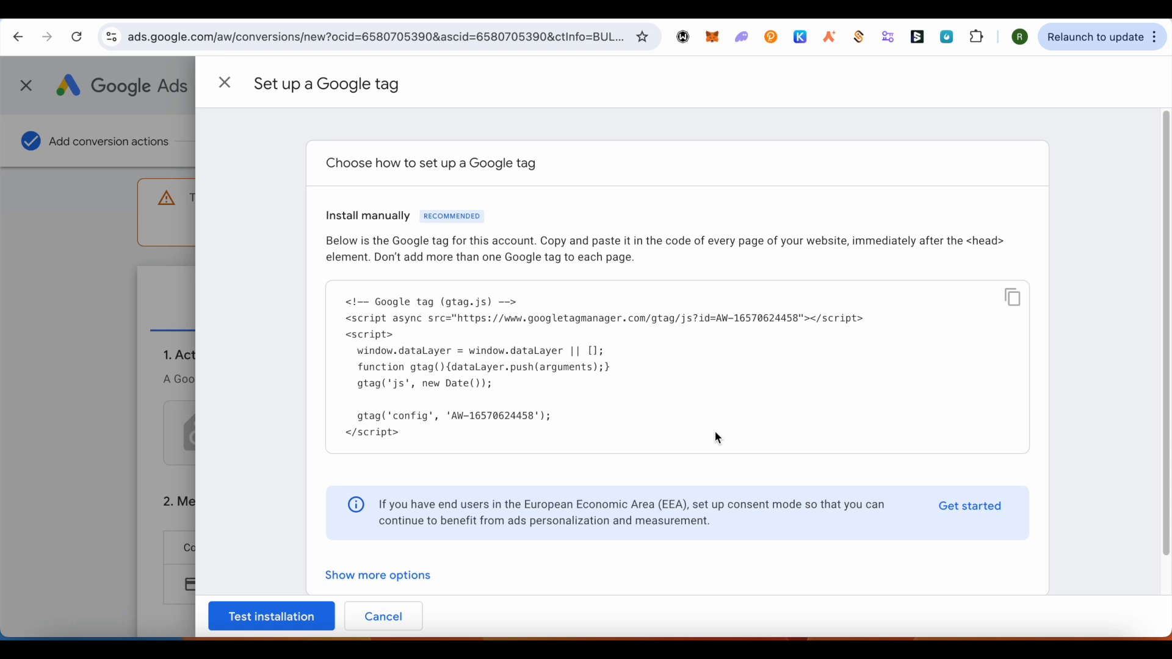
pyautogui.scroll(3)
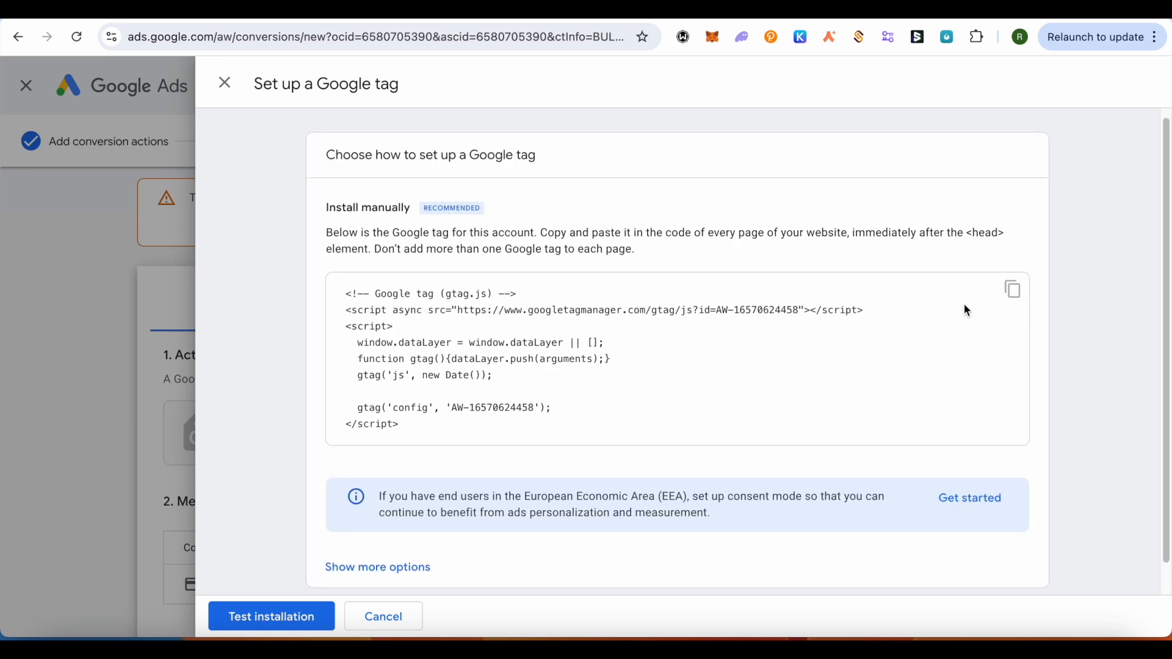
pyautogui.click(1013, 289)
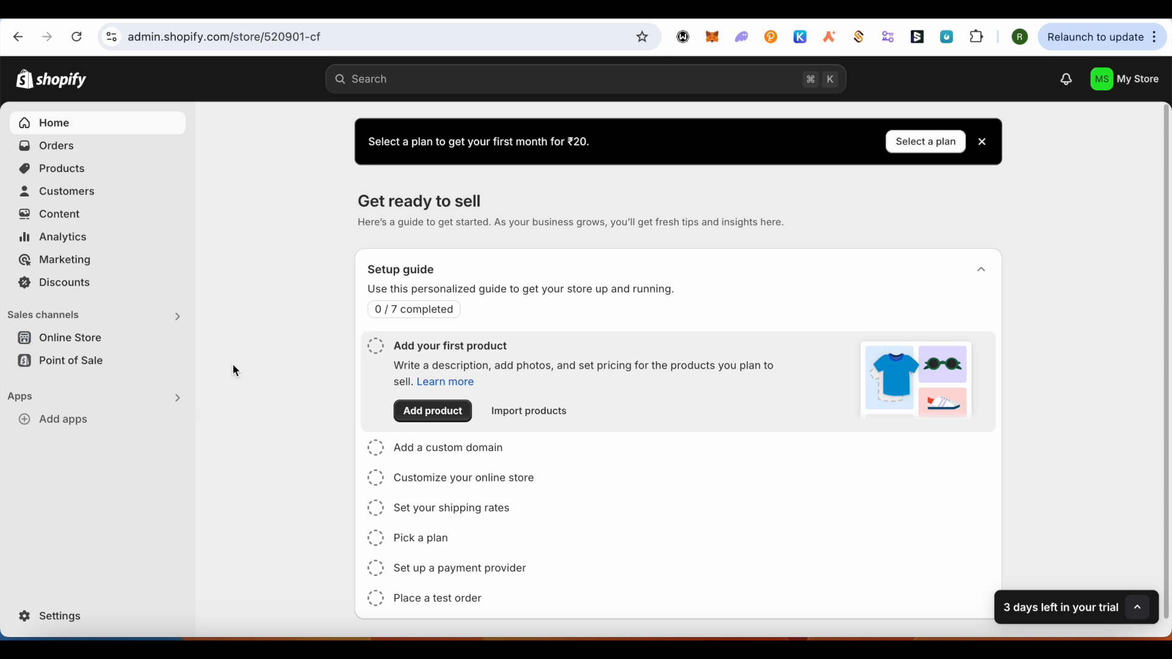
pyautogui.moveTo(47, 337)
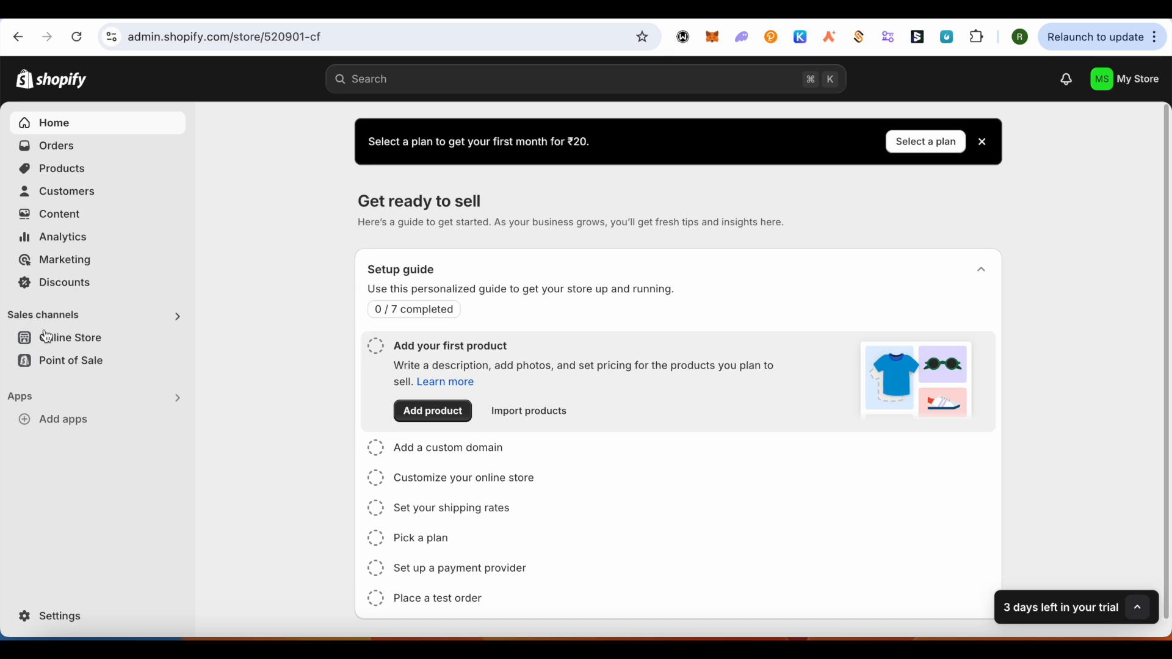
# Step: Paste the Google tag into the Dawn theme's theme.liquid head via Edit code
pyautogui.click(70, 337)
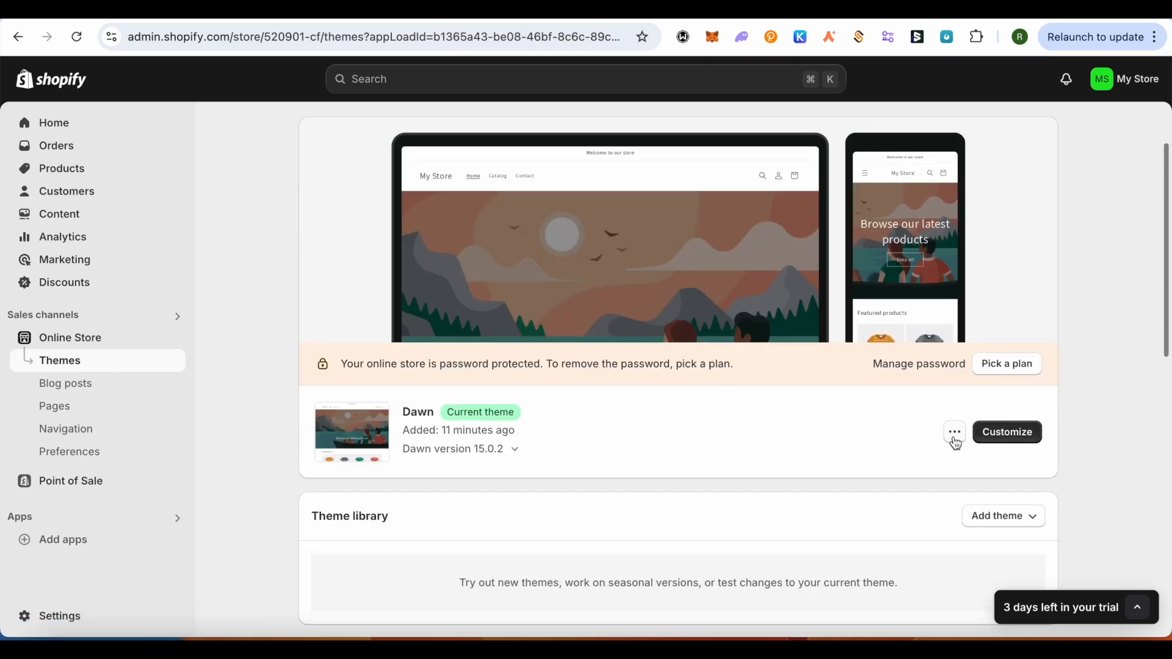
pyautogui.click(954, 432)
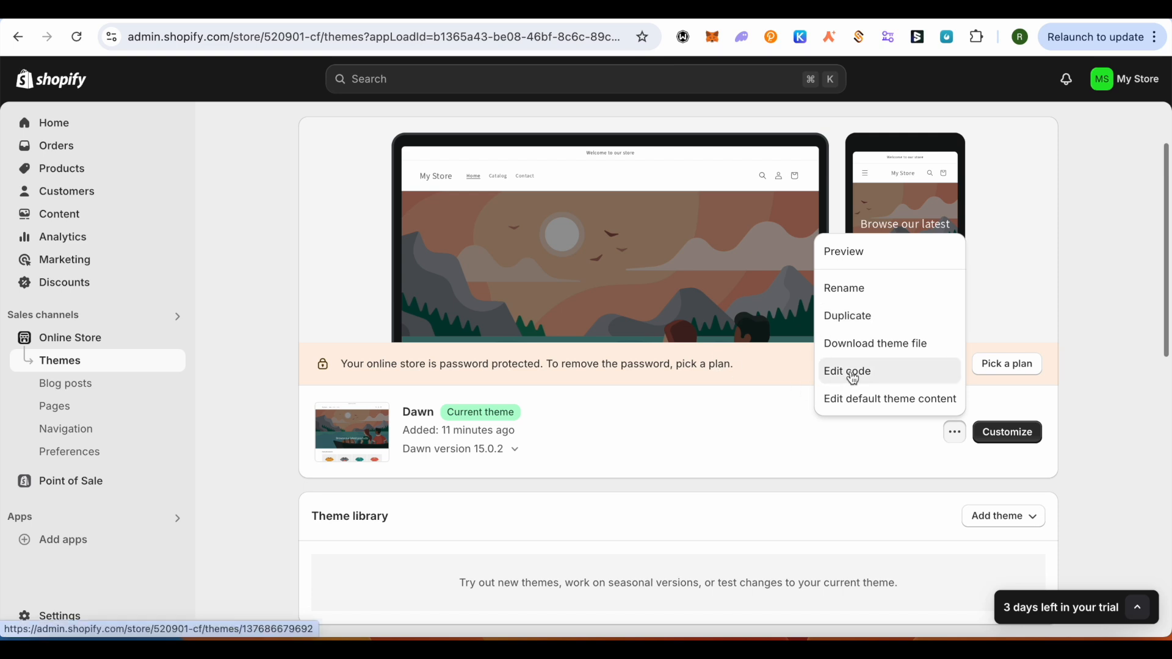
pyautogui.click(848, 371)
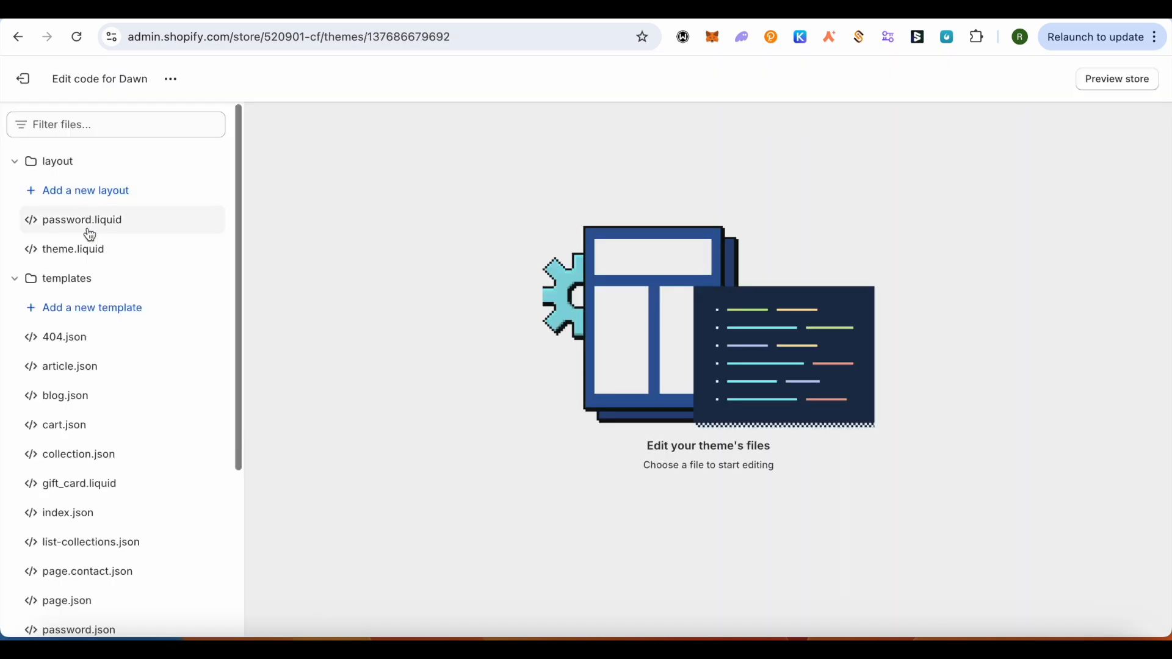
pyautogui.moveTo(84, 254)
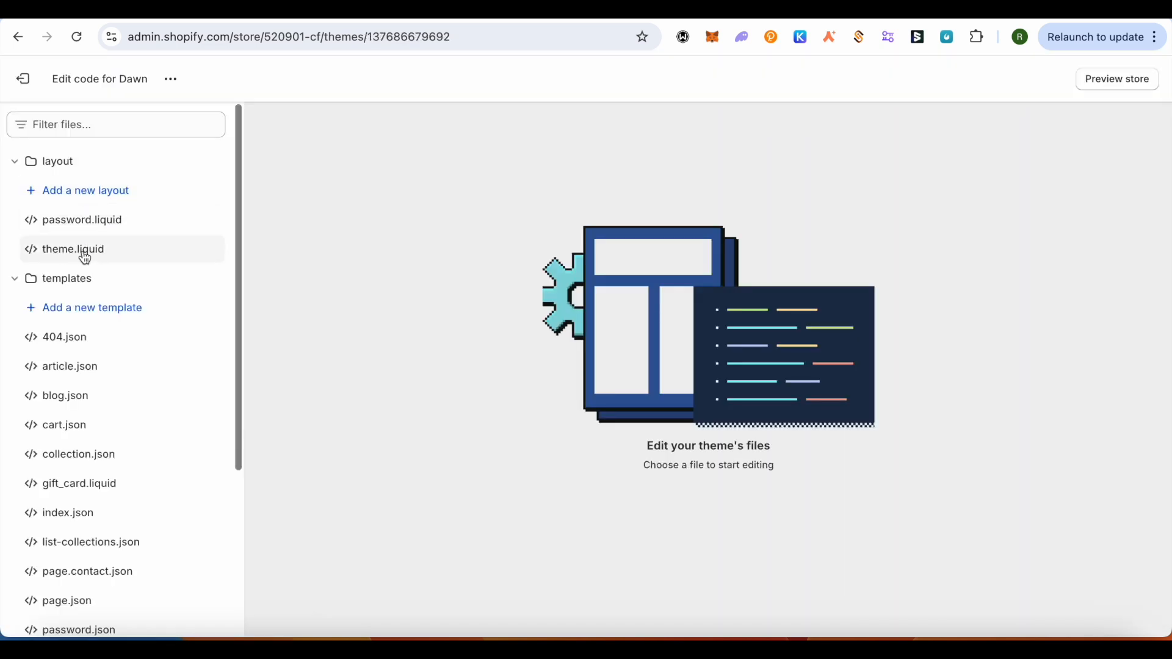
pyautogui.click(75, 249)
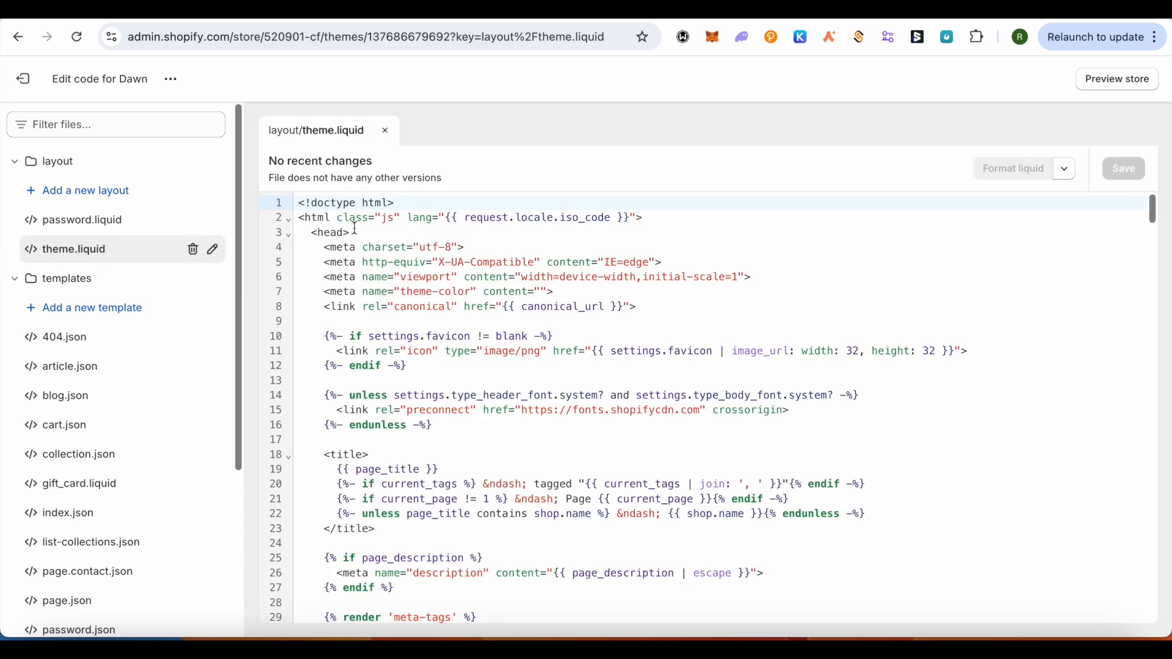
pyautogui.write('<!-- Google tag (gtag.js) -->')
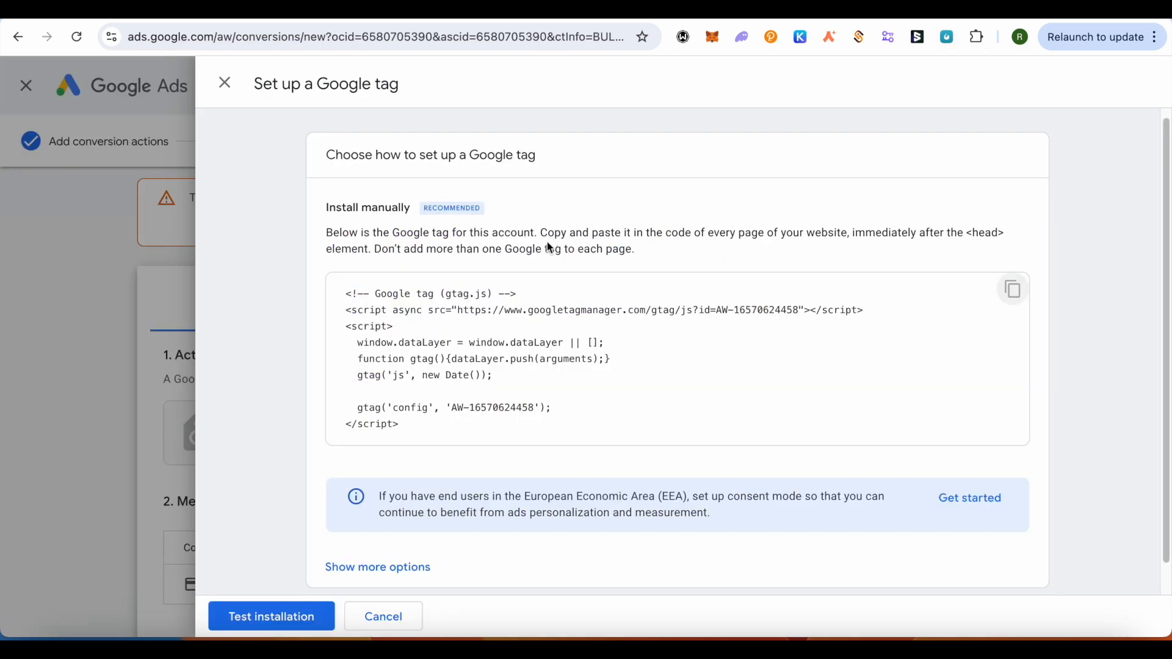
pyautogui.moveTo(292, 461)
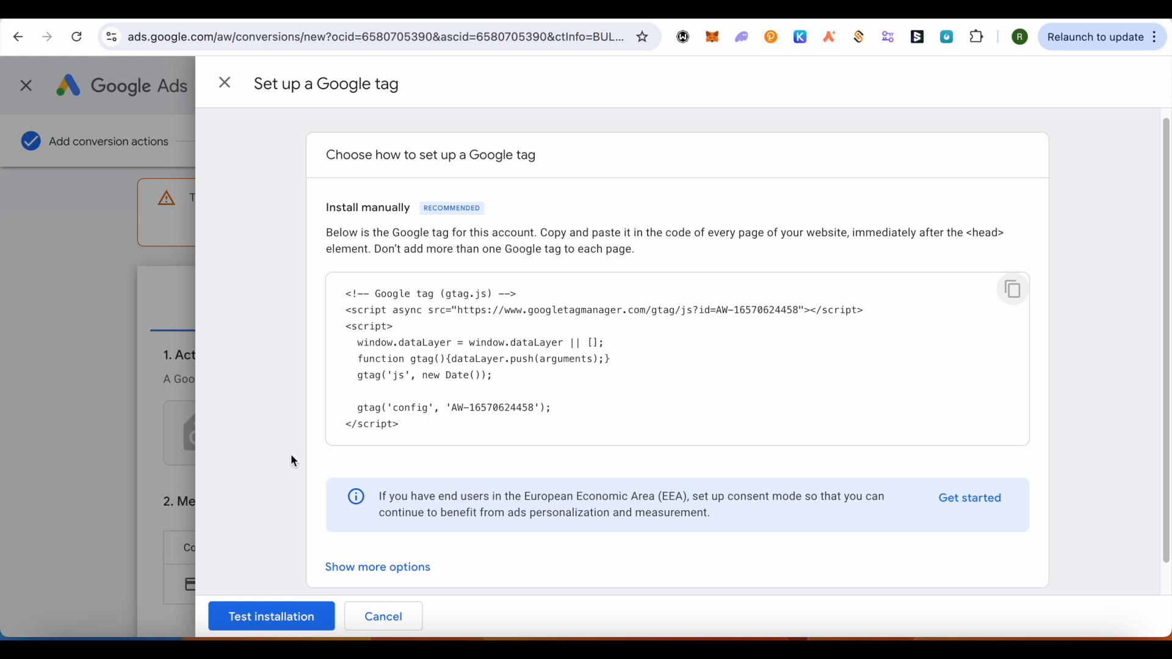
pyautogui.moveTo(244, 102)
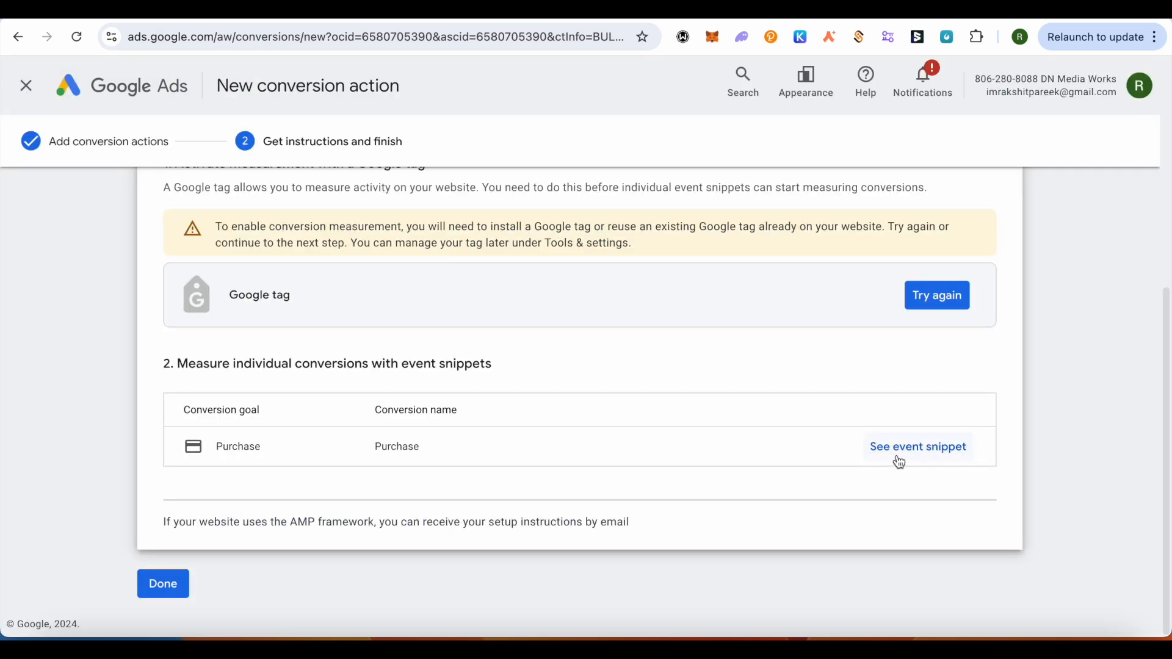
pyautogui.moveTo(918, 455)
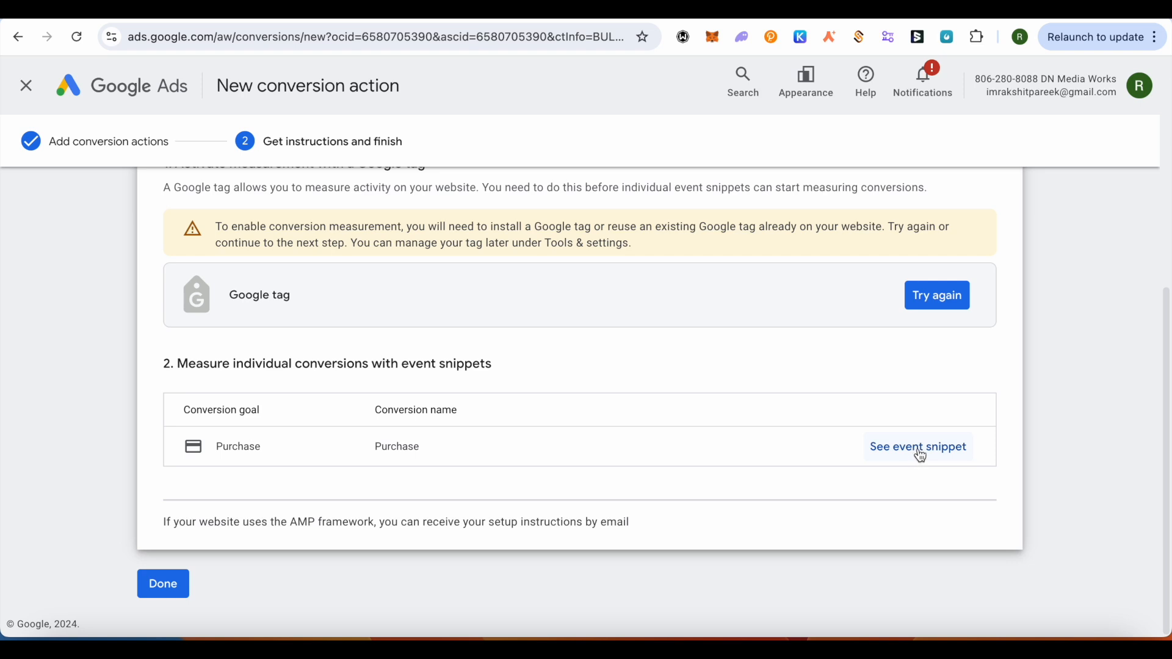
# Step: Show the Purchase event snippet and copy it
pyautogui.click(917, 447)
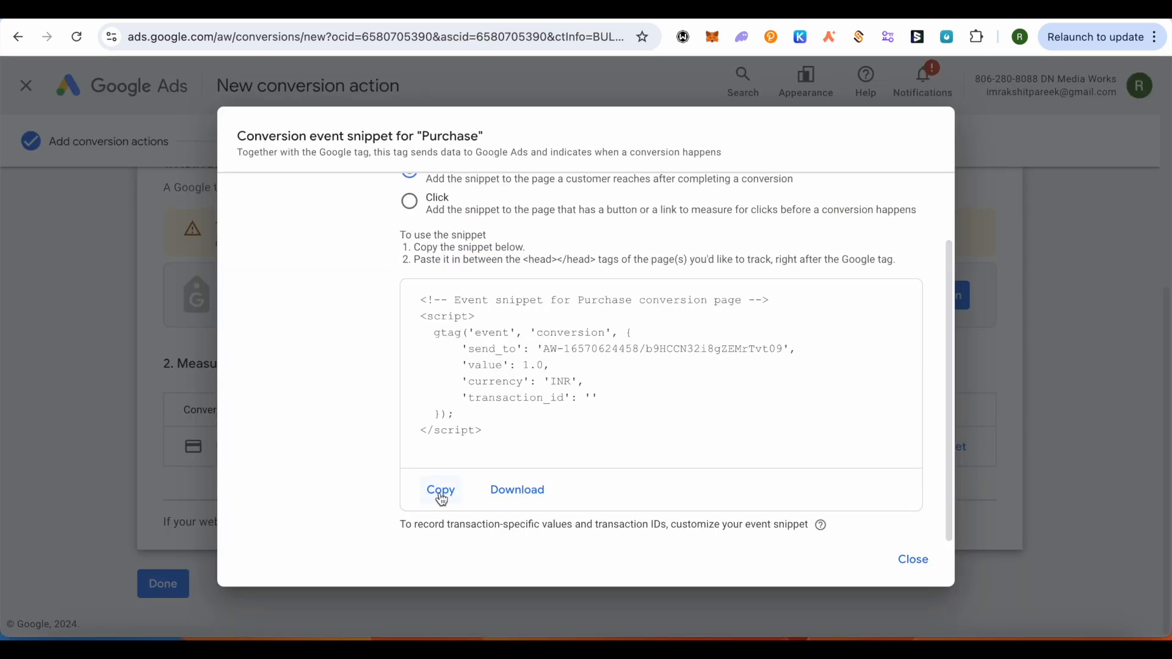
pyautogui.click(441, 490)
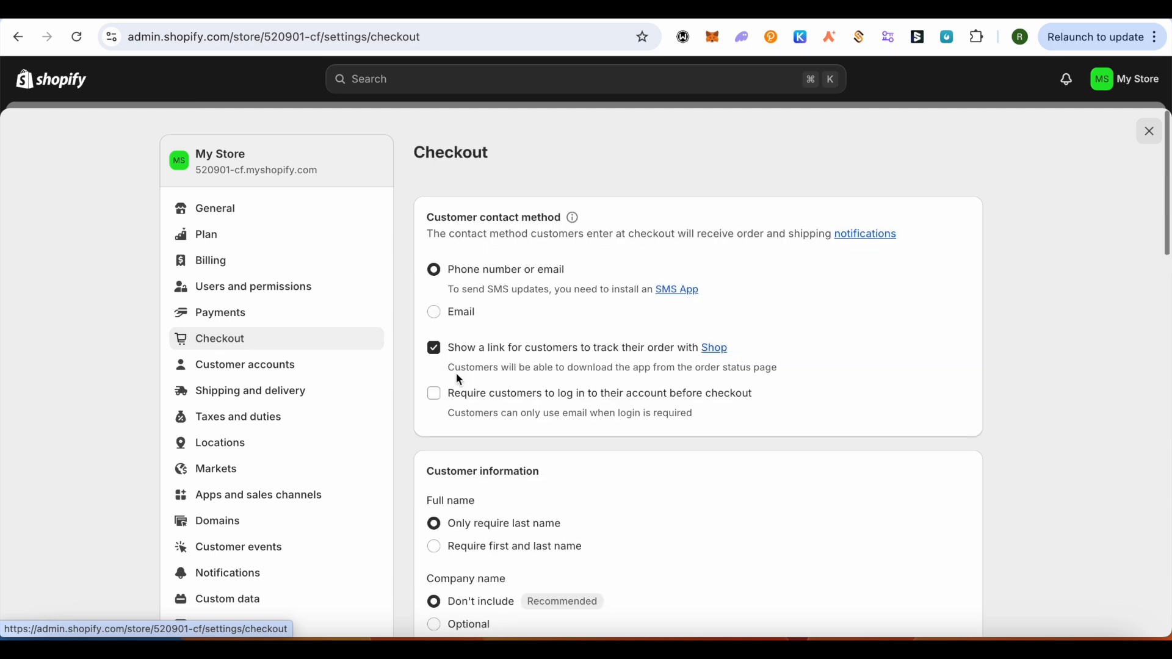
# Step: Scroll to Additional scripts in Shopify checkout settings and paste the event snippet
pyautogui.scroll(-3)
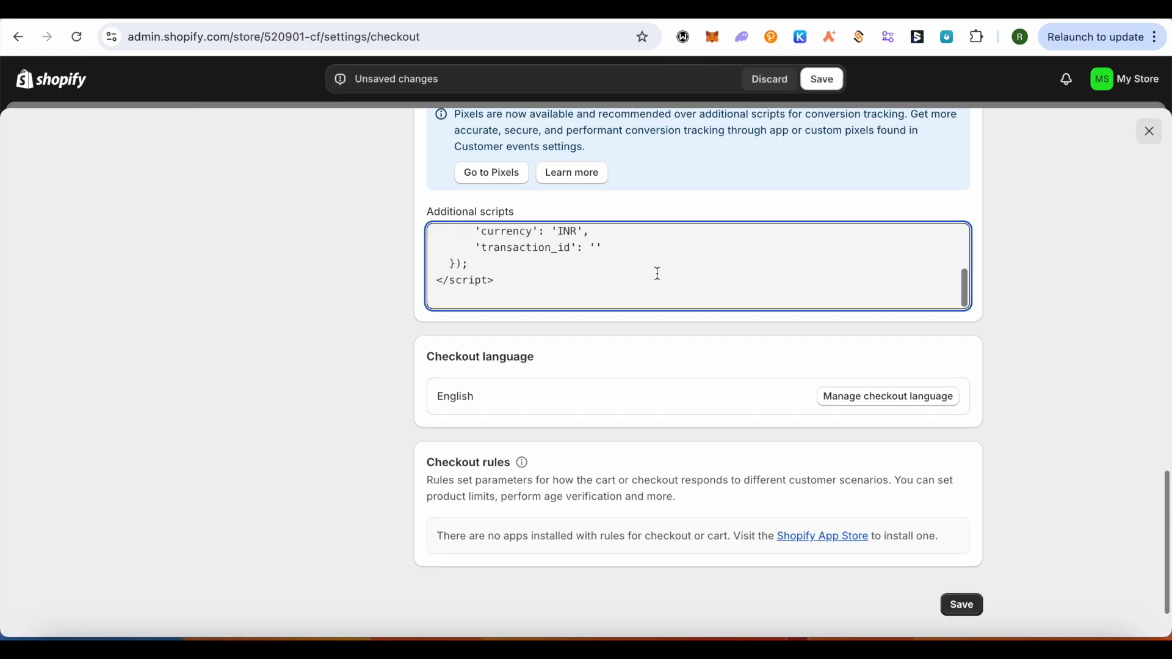
pyautogui.moveTo(834, 292)
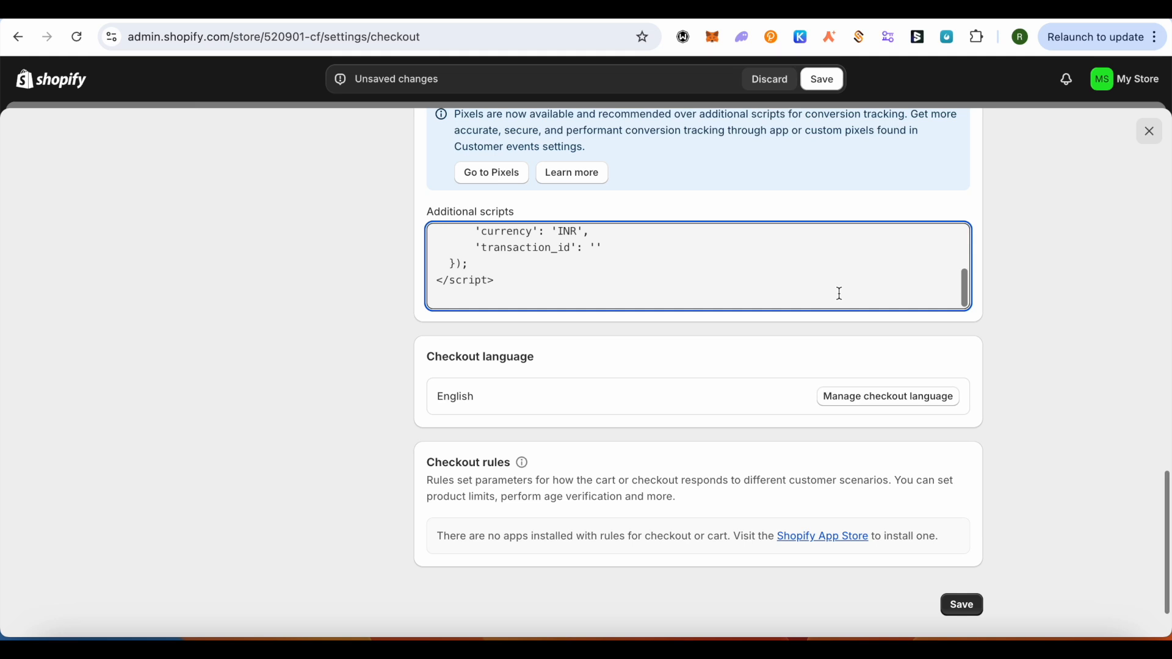
# Step: Close the snippet dialog, finish setup with Done and dismiss the conversion goals guide
pyautogui.click(821, 78)
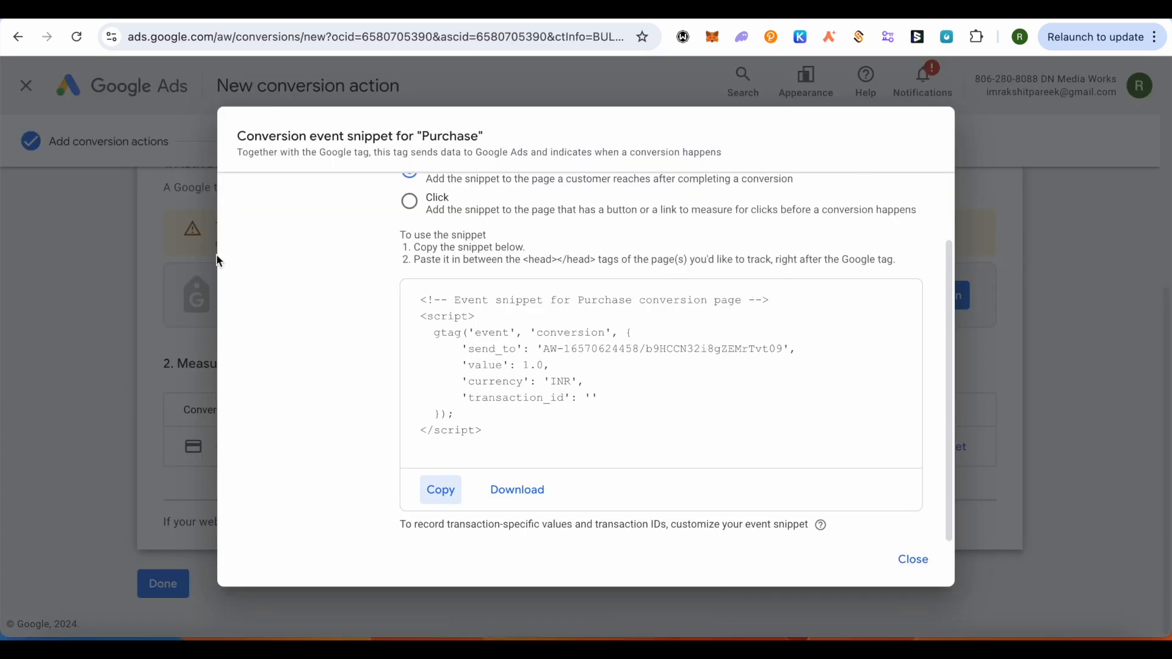
pyautogui.click(913, 560)
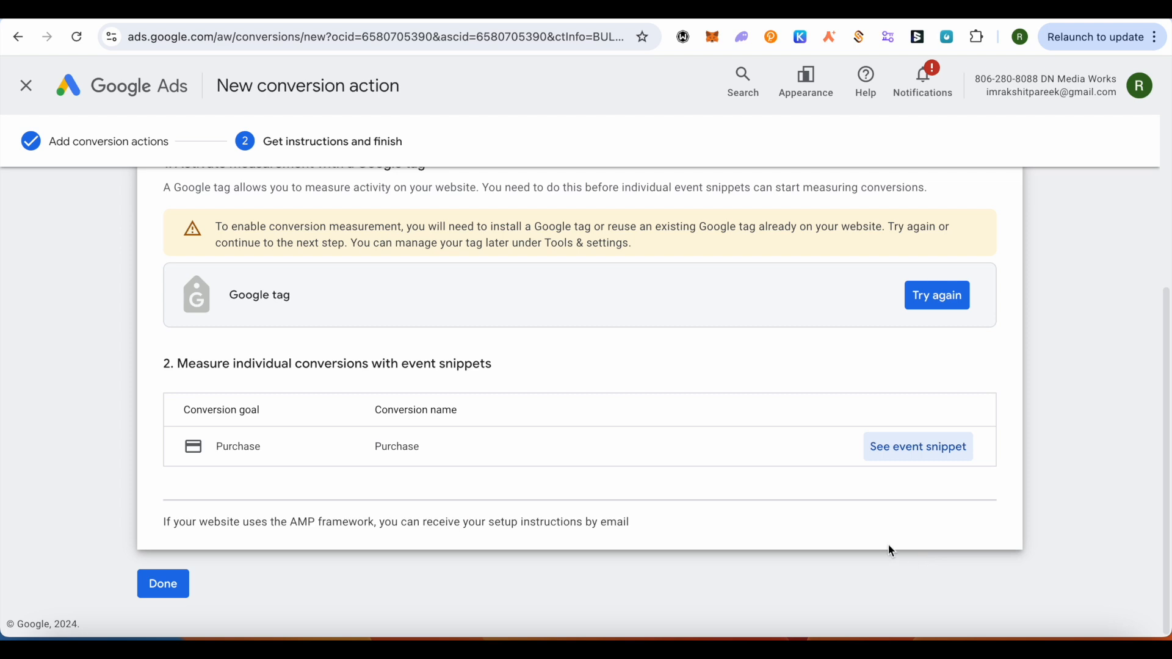
pyautogui.click(162, 584)
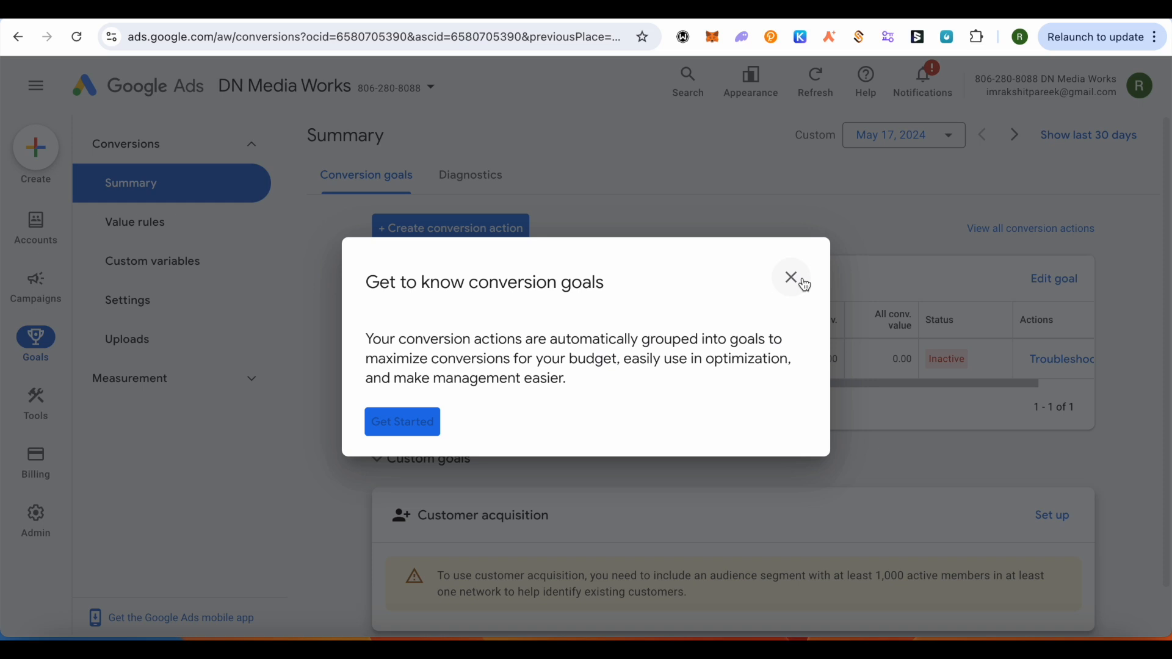
pyautogui.click(791, 278)
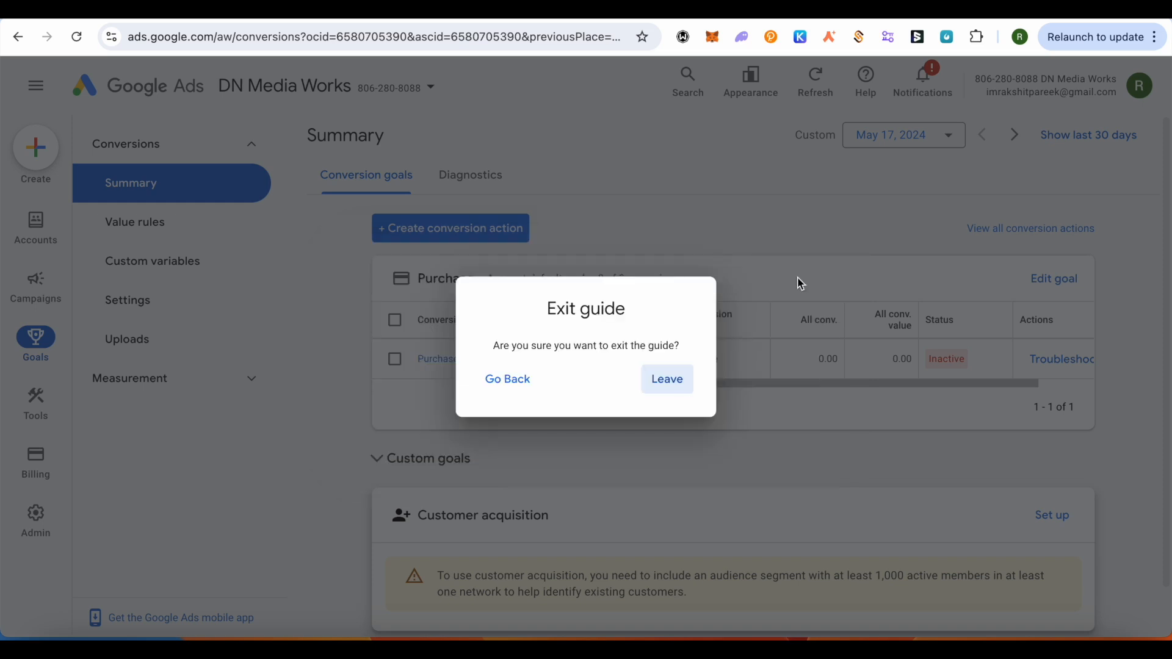
pyautogui.click(665, 379)
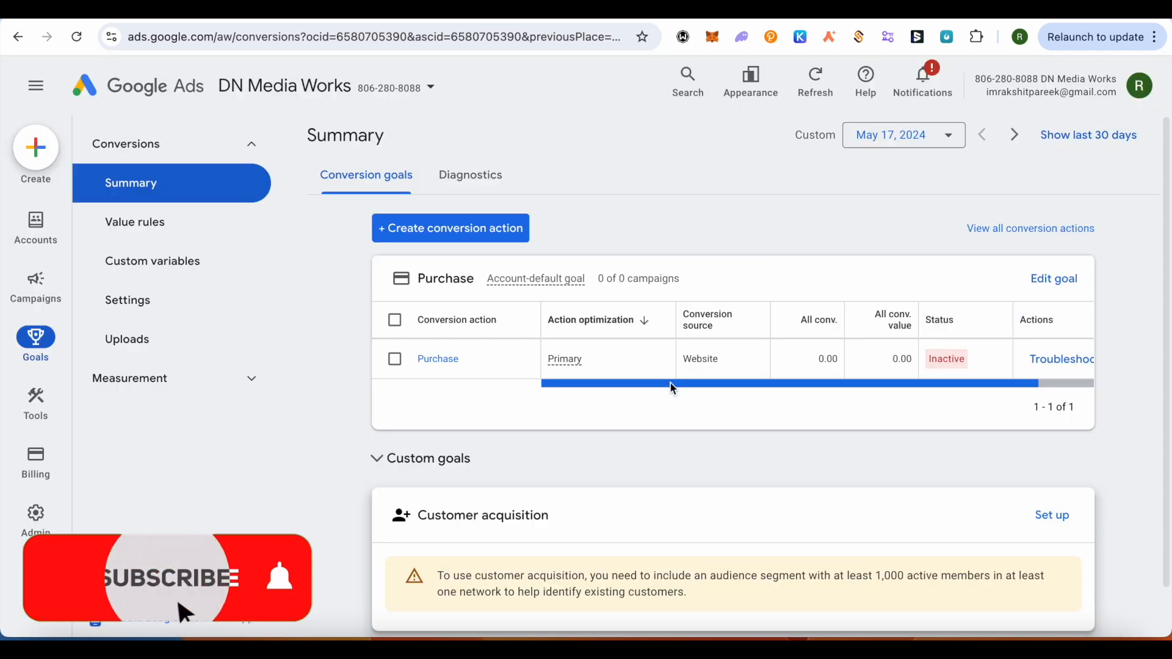